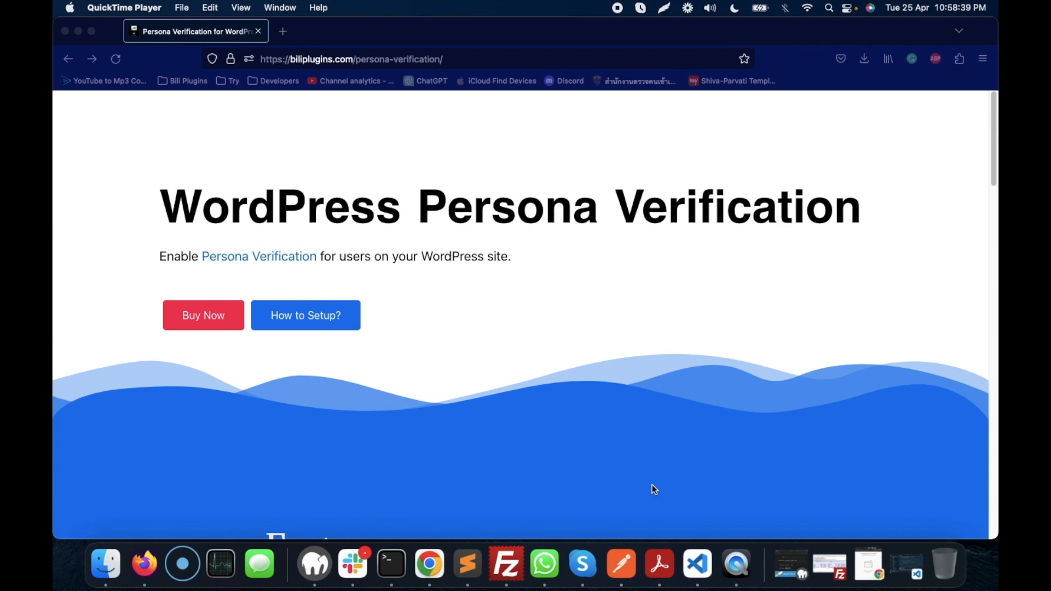
mouse_move(502, 178)
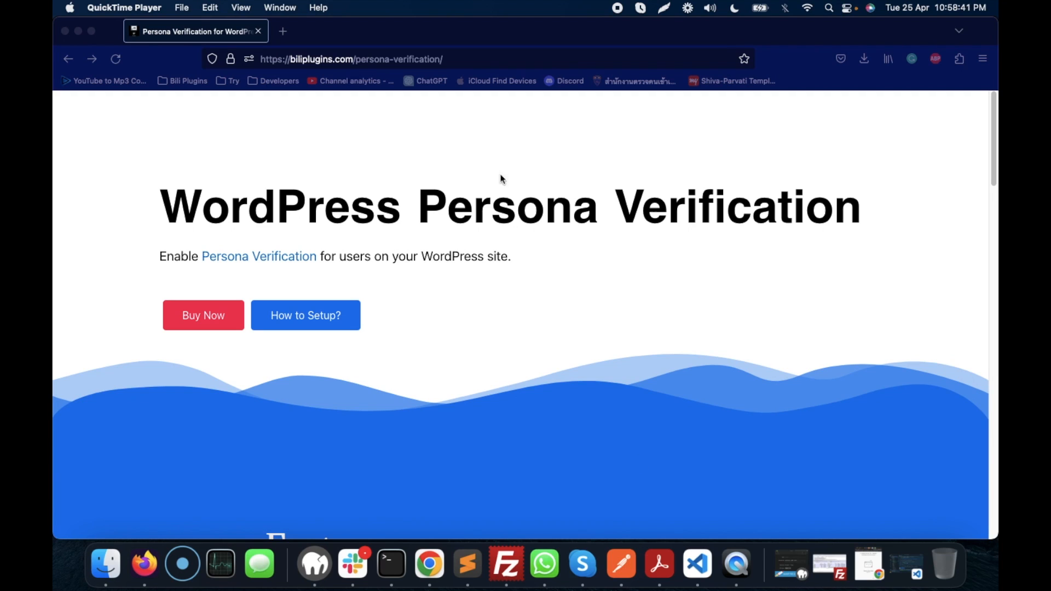
mouse_move(263, 260)
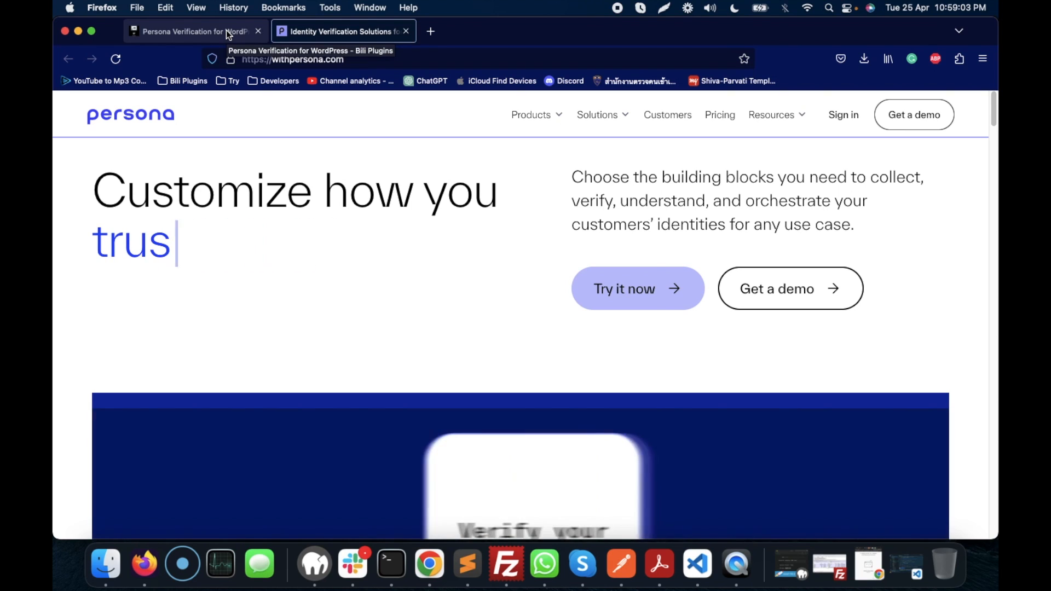
- Compare the Bili Plugins product page with withpersona.com, then review the plugin's Features and Screenshots sections
click(189, 31)
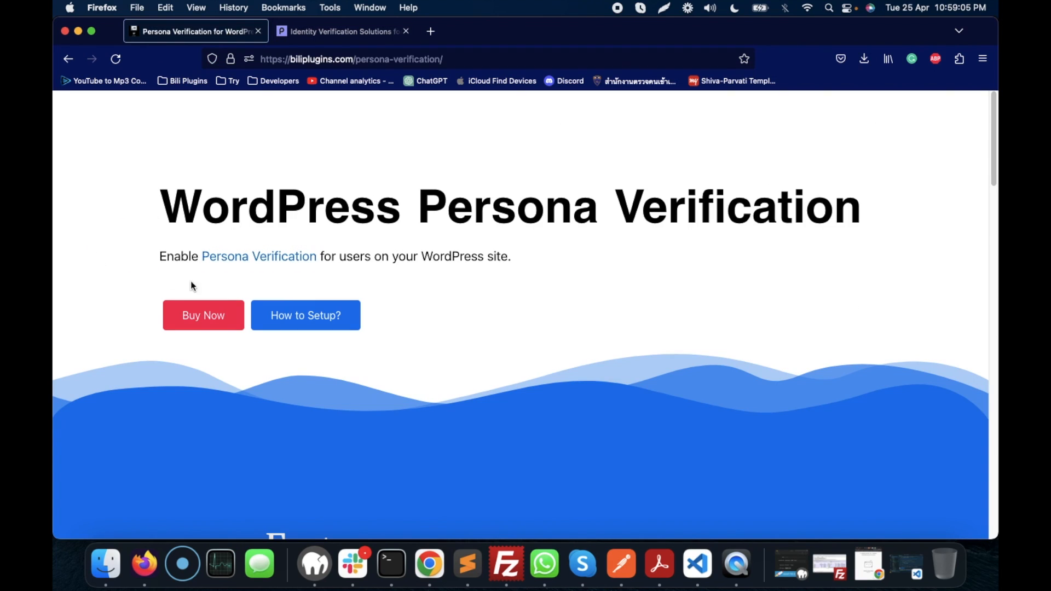
click(338, 31)
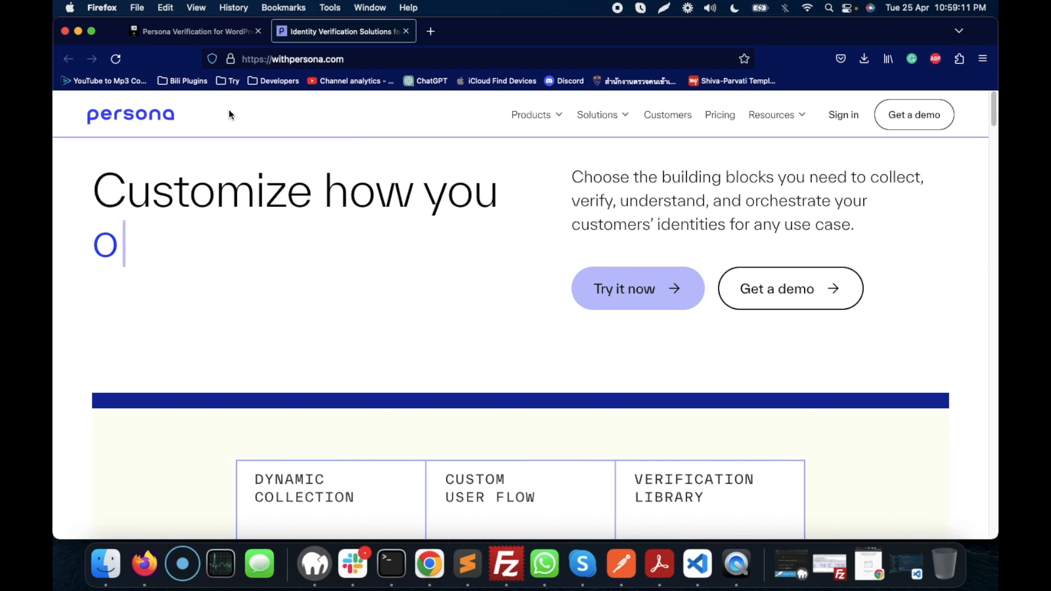
click(195, 30)
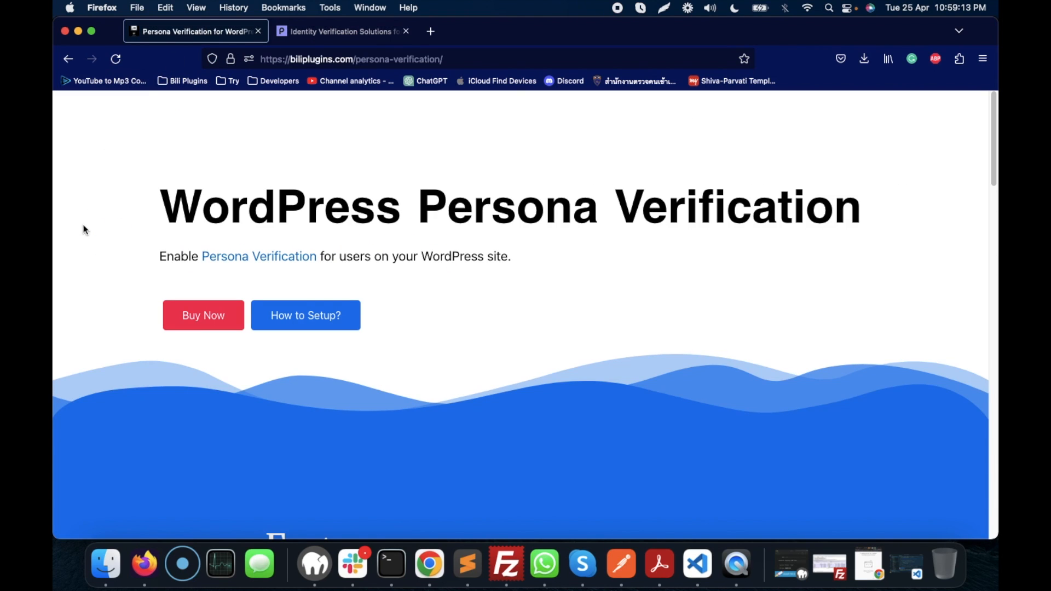
scroll(down, 3)
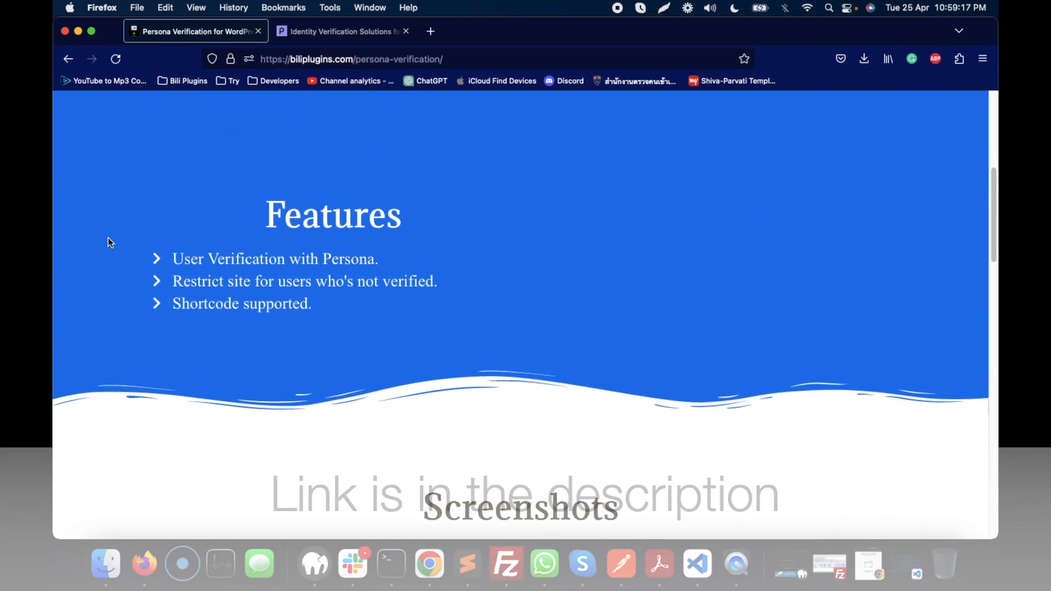
scroll(down, 3)
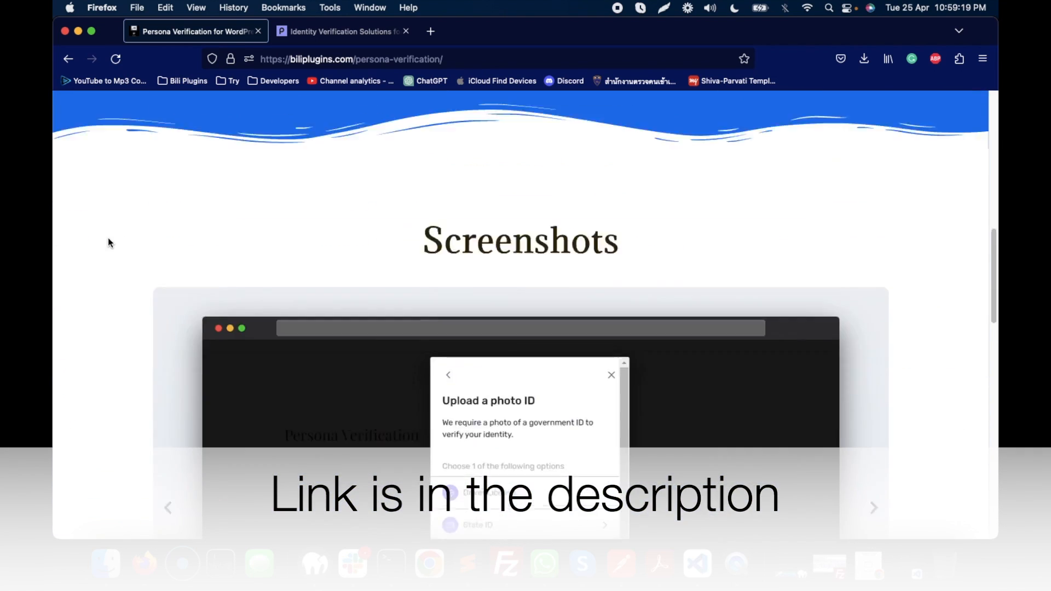
scroll(down, 3)
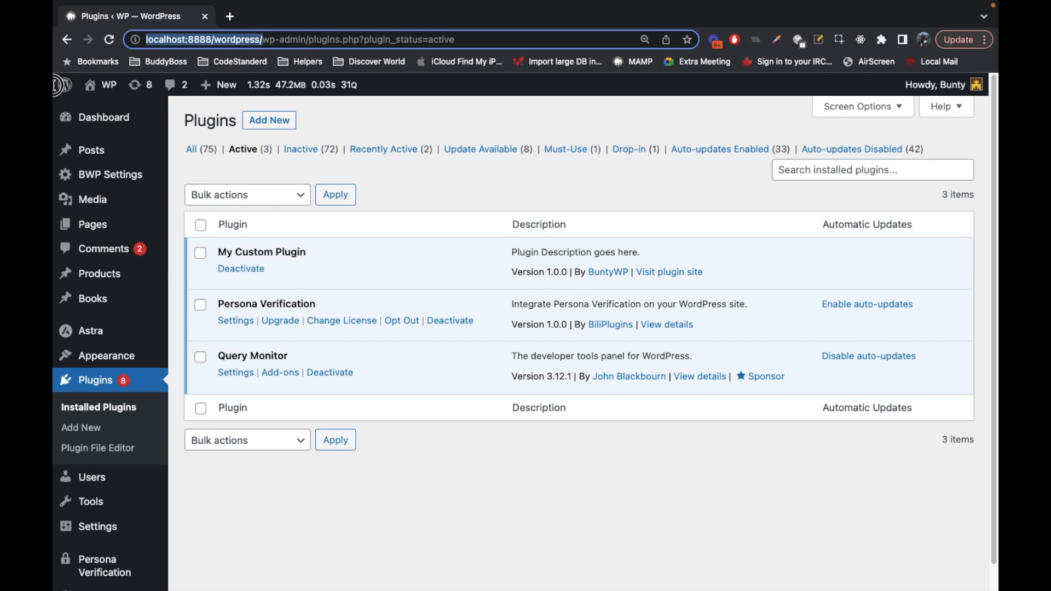
- Go from the Plugins list into the Persona Verification settings page
double_click(266, 303)
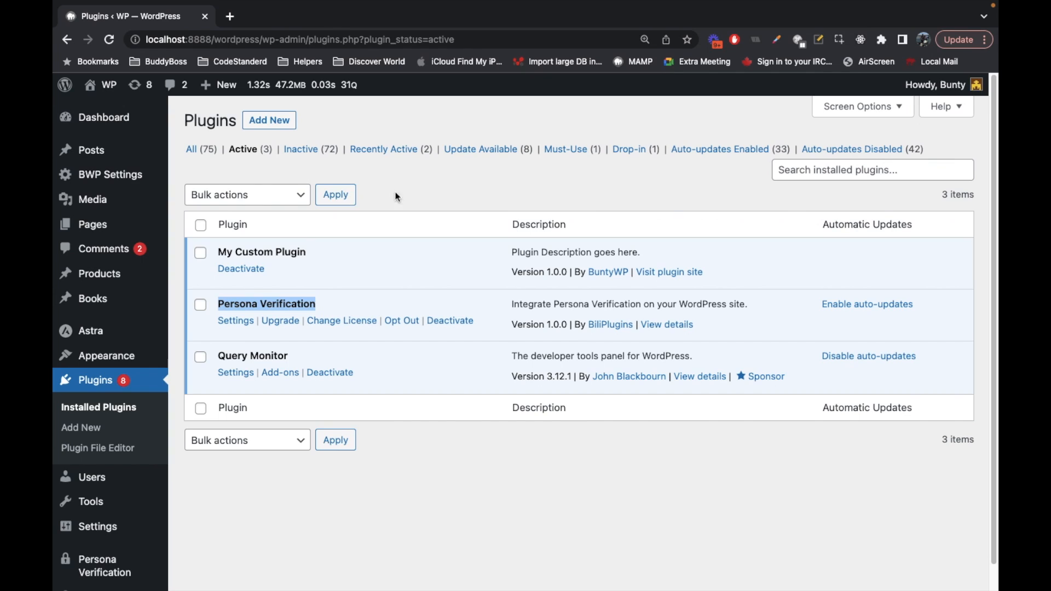
click(235, 321)
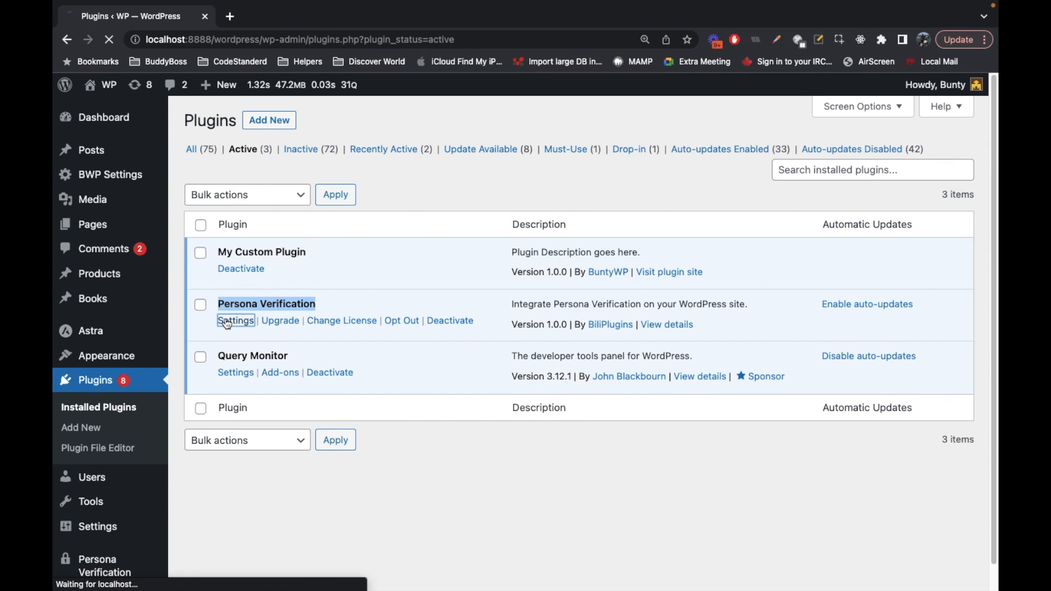
click(235, 321)
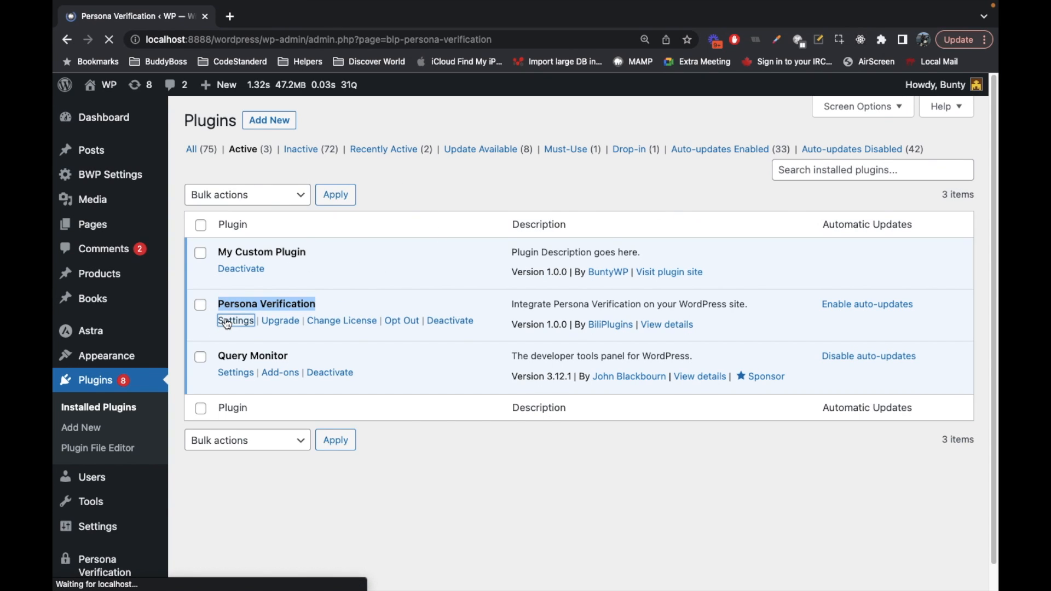
click(235, 321)
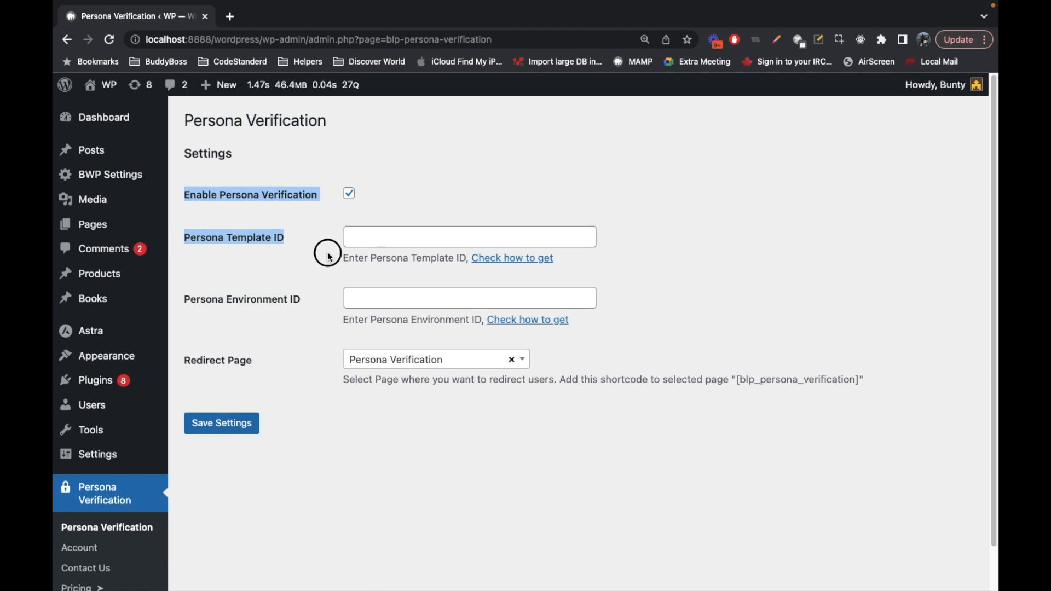
mouse_move(189, 306)
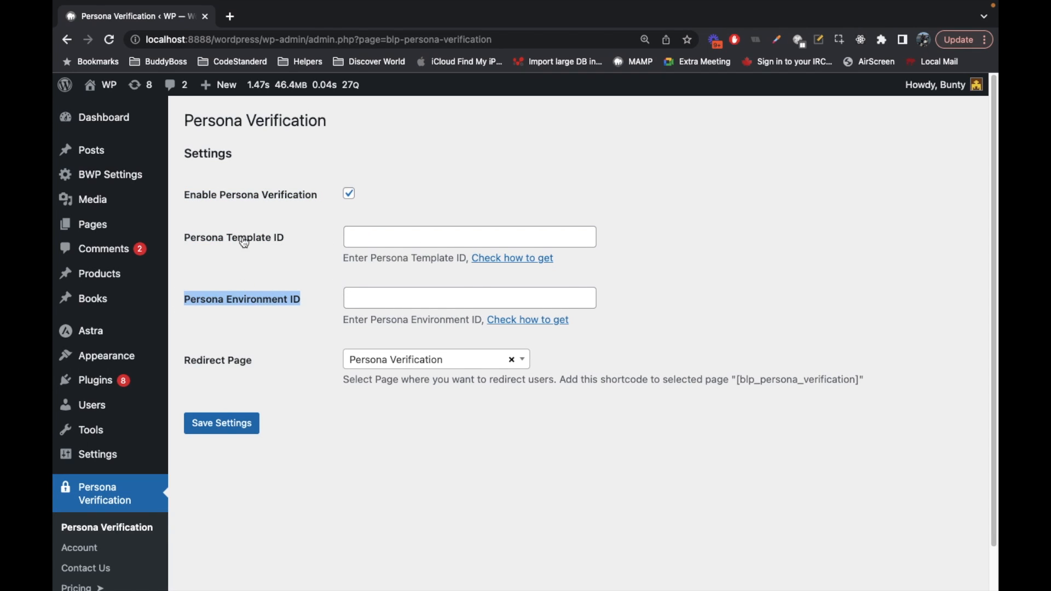
- Focus the empty Persona Template ID field and follow its guide link on finding the ID
click(468, 236)
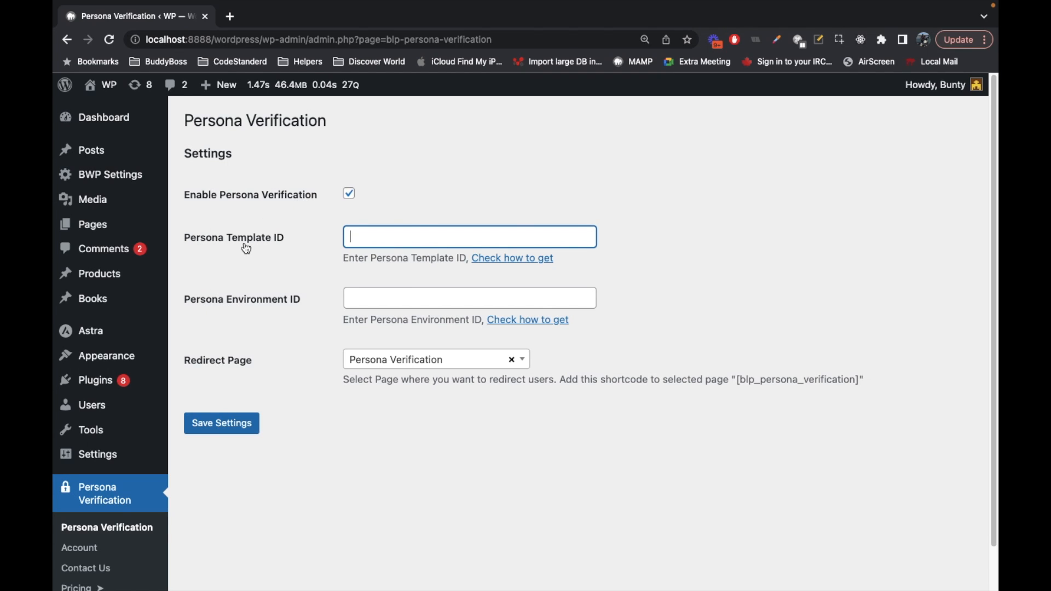
mouse_move(264, 252)
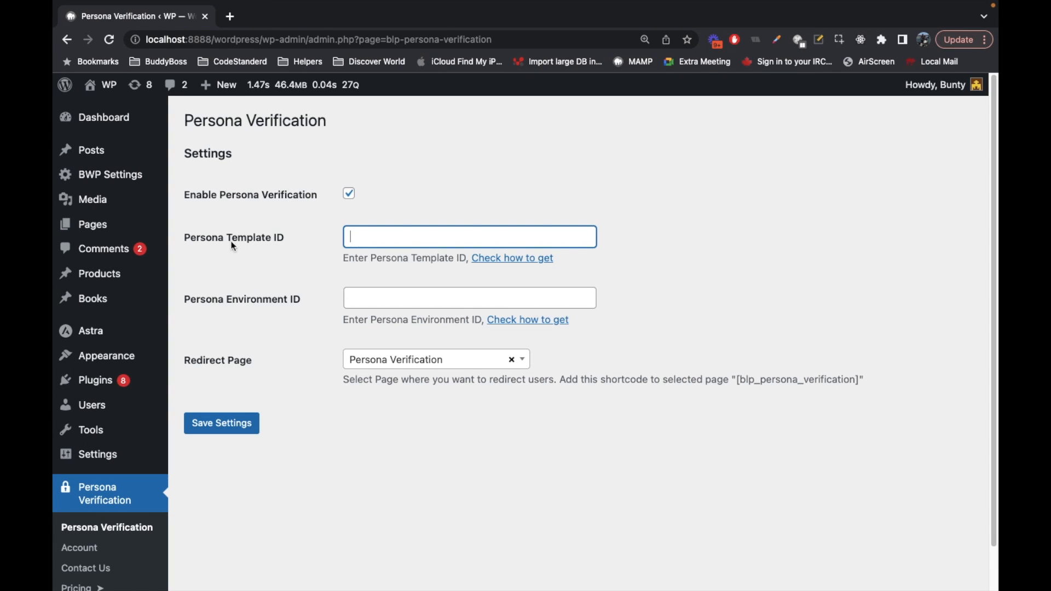
mouse_move(255, 283)
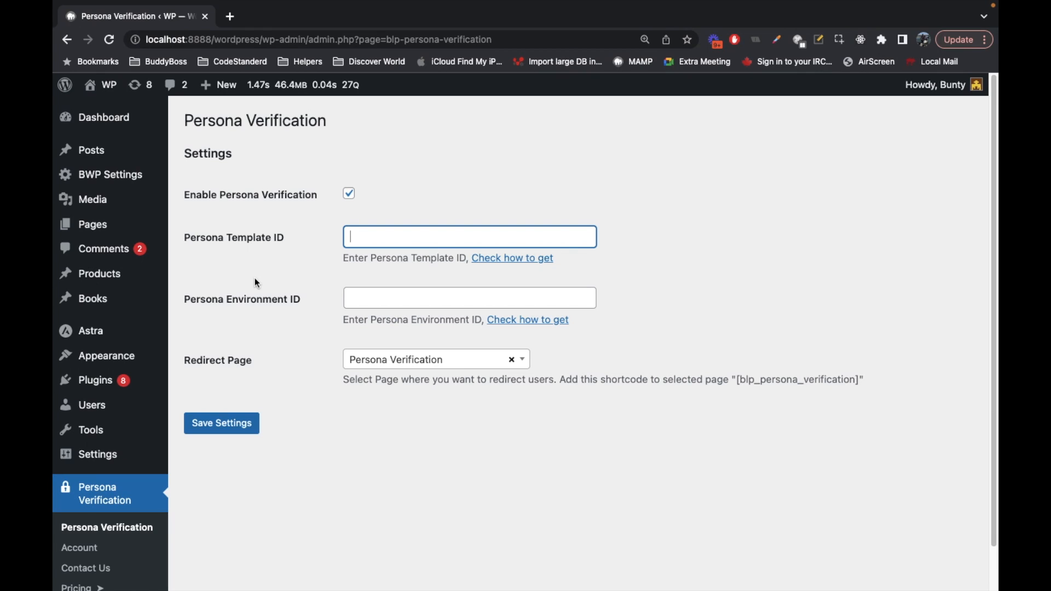
mouse_move(258, 227)
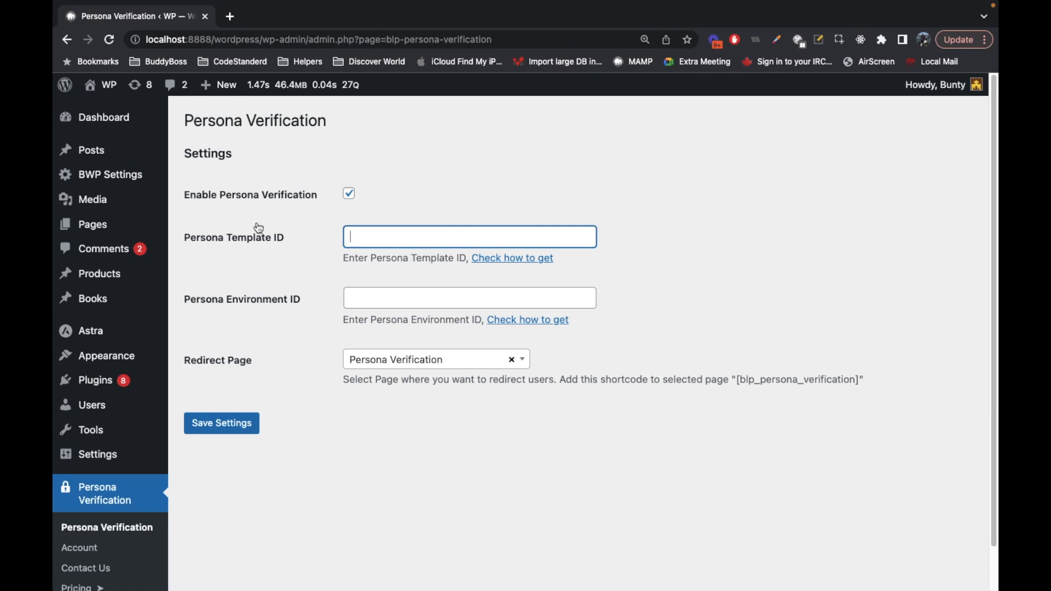
mouse_move(304, 271)
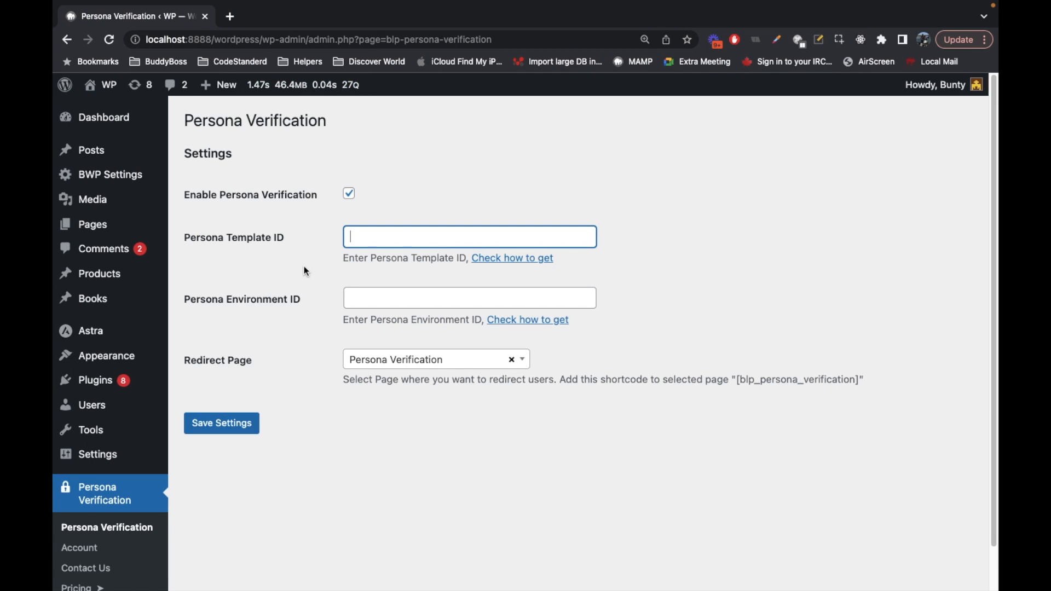
mouse_move(523, 280)
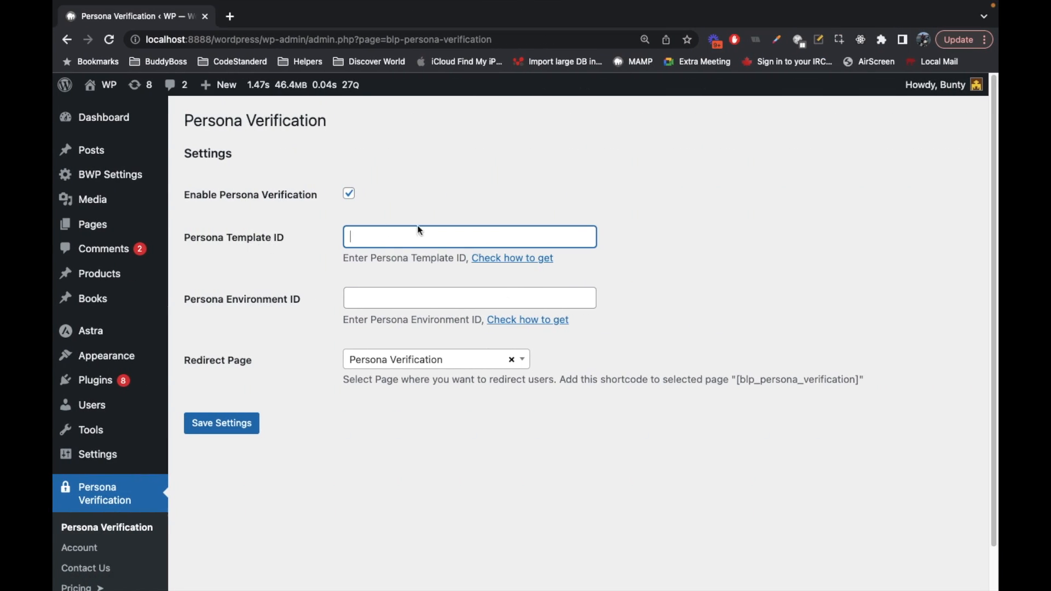
click(512, 257)
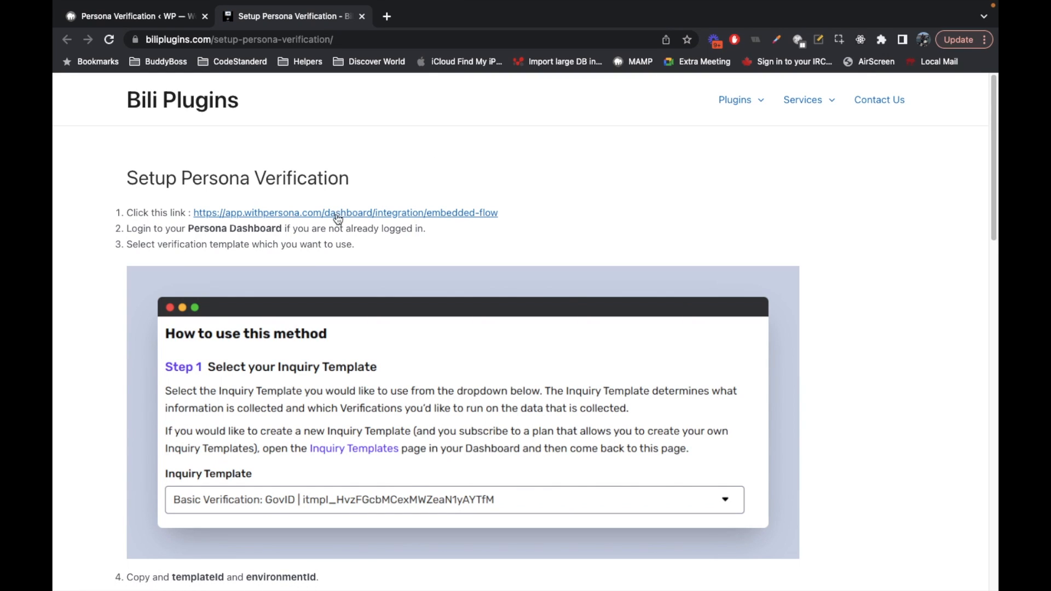
- Bring up link options for the withpersona.com embedded-flow dashboard link in the setup guide
right_click(345, 213)
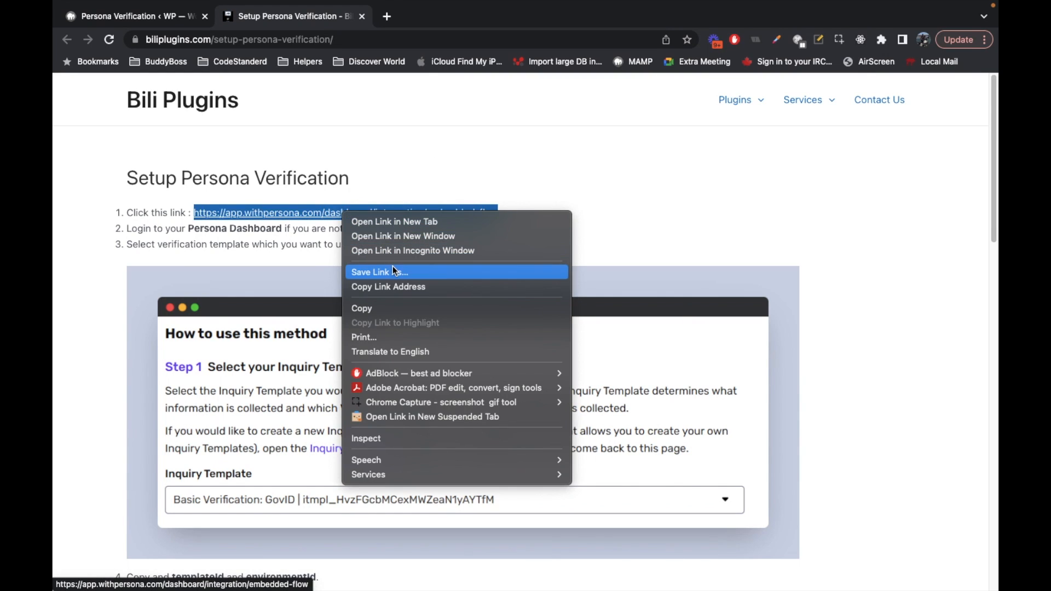
mouse_move(388, 285)
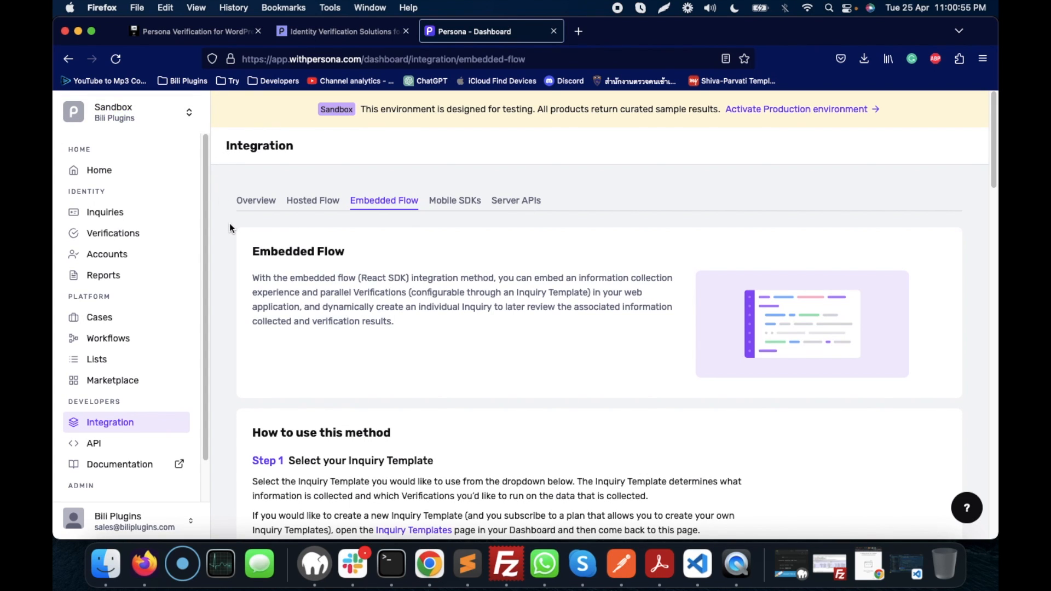
- Dismiss the help chat and check the Inquiry Template dropdown shows Basic Verification: GovID
click(966, 507)
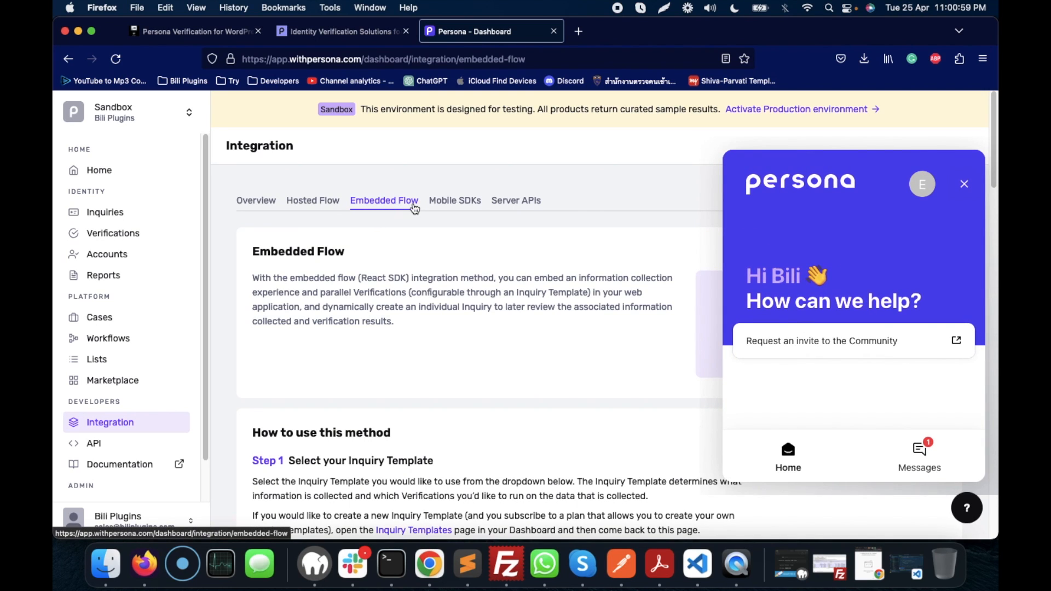
click(110, 422)
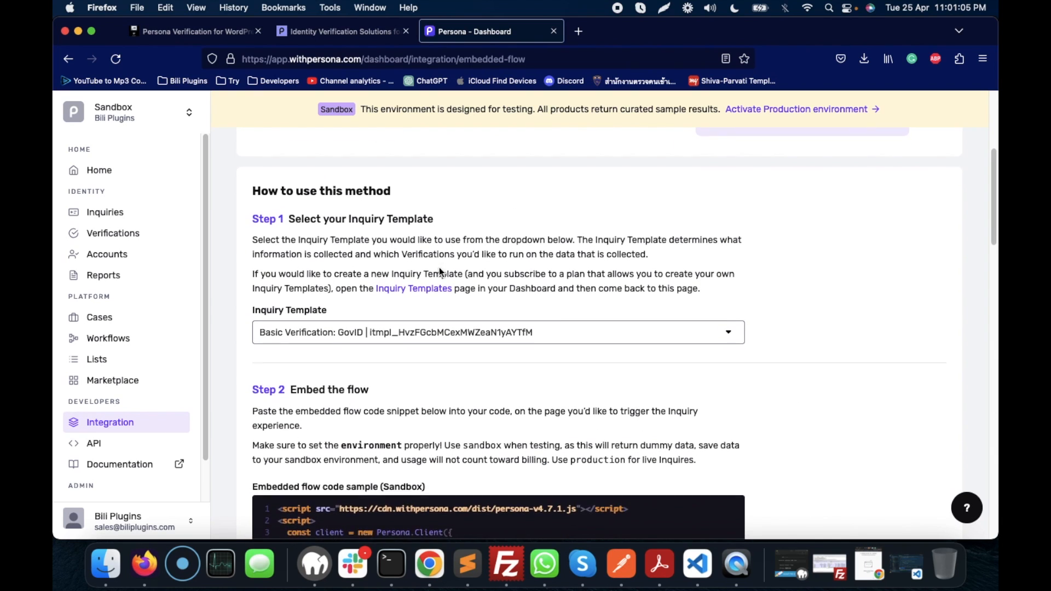
scroll(down, 3)
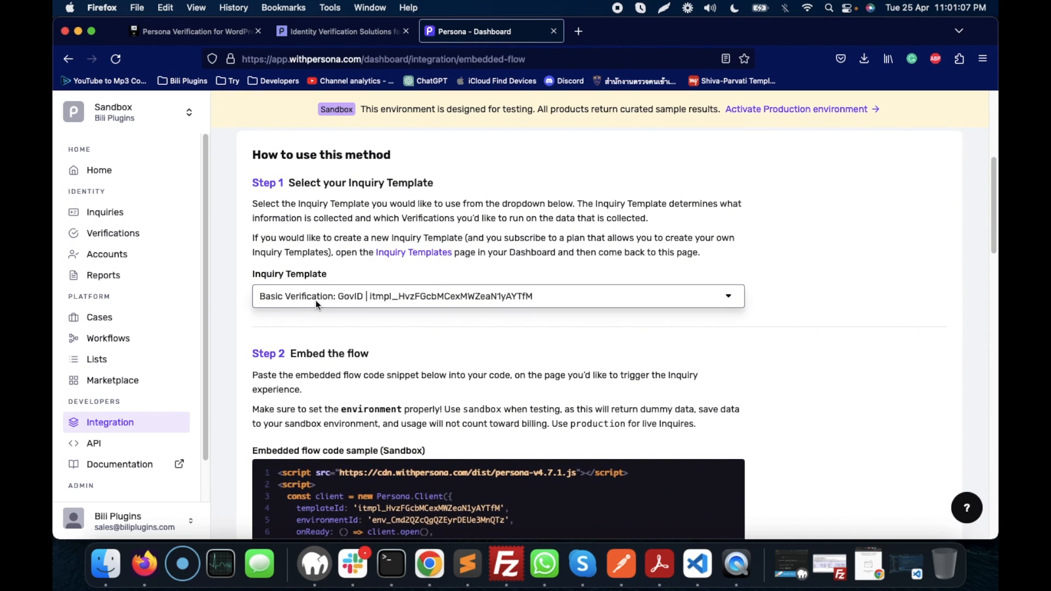
click(497, 295)
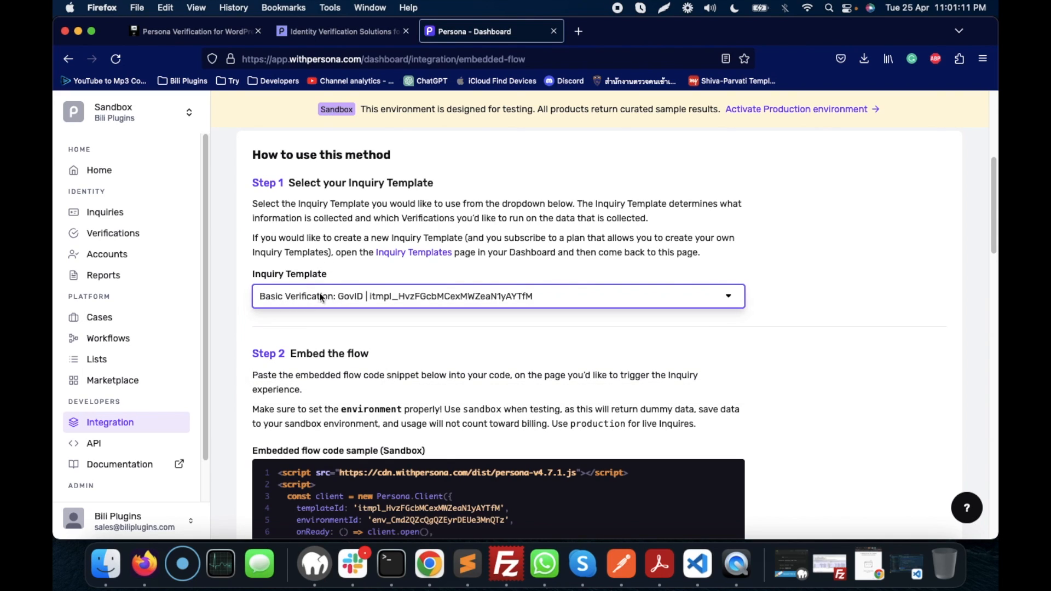
click(498, 296)
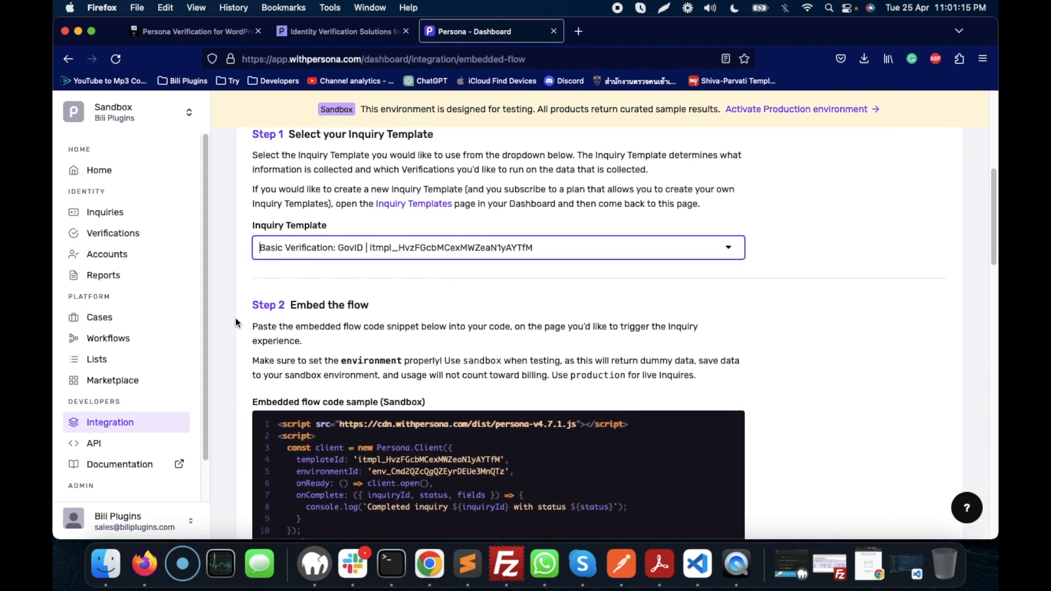
- Select the sandbox environmentId value in the embedded-flow code sample
scroll(down, 3)
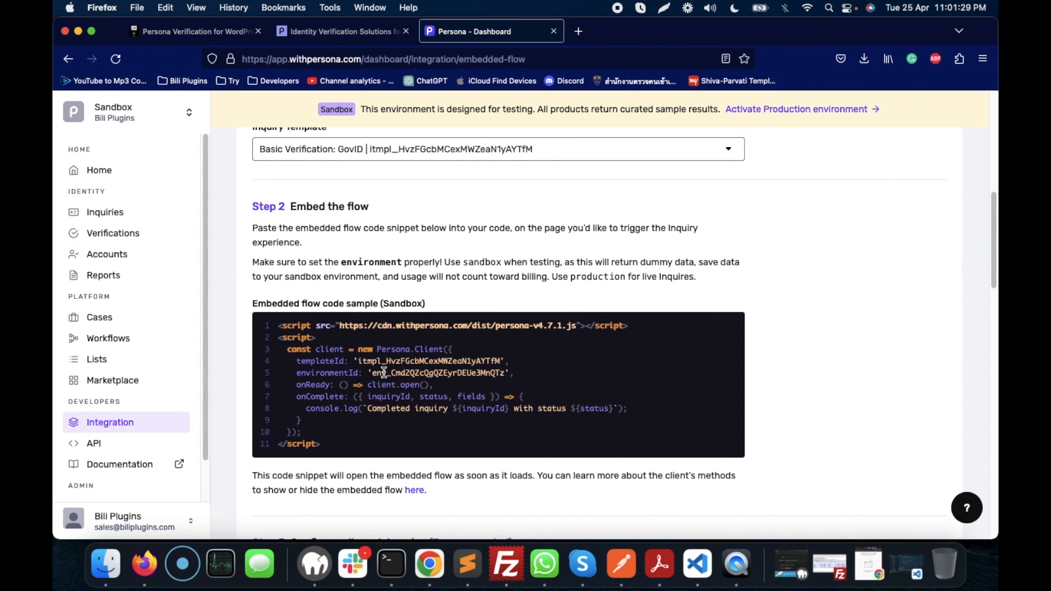
double_click(439, 373)
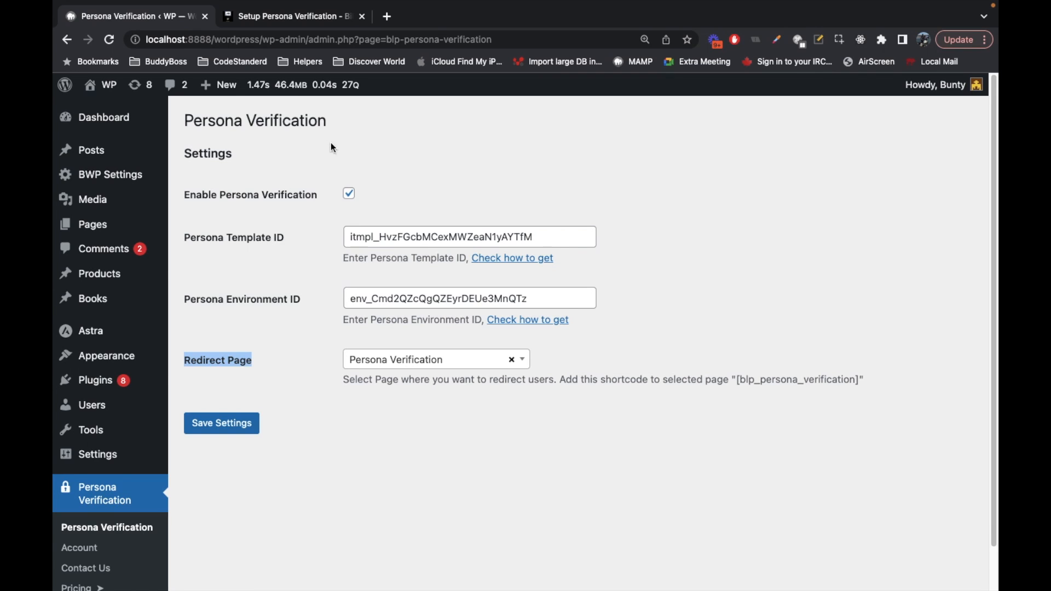
mouse_move(293, 250)
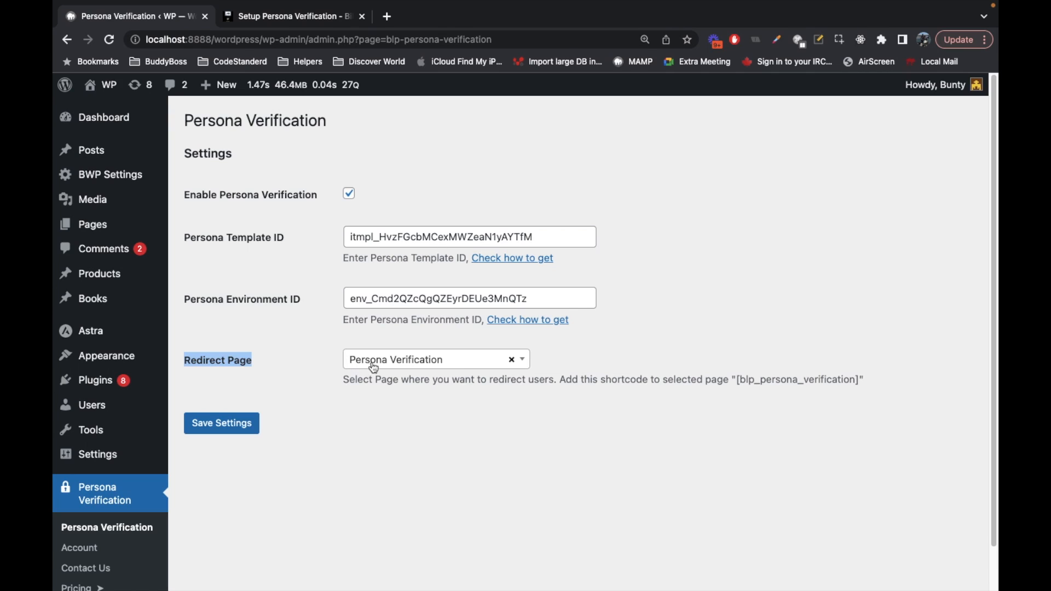
mouse_move(381, 367)
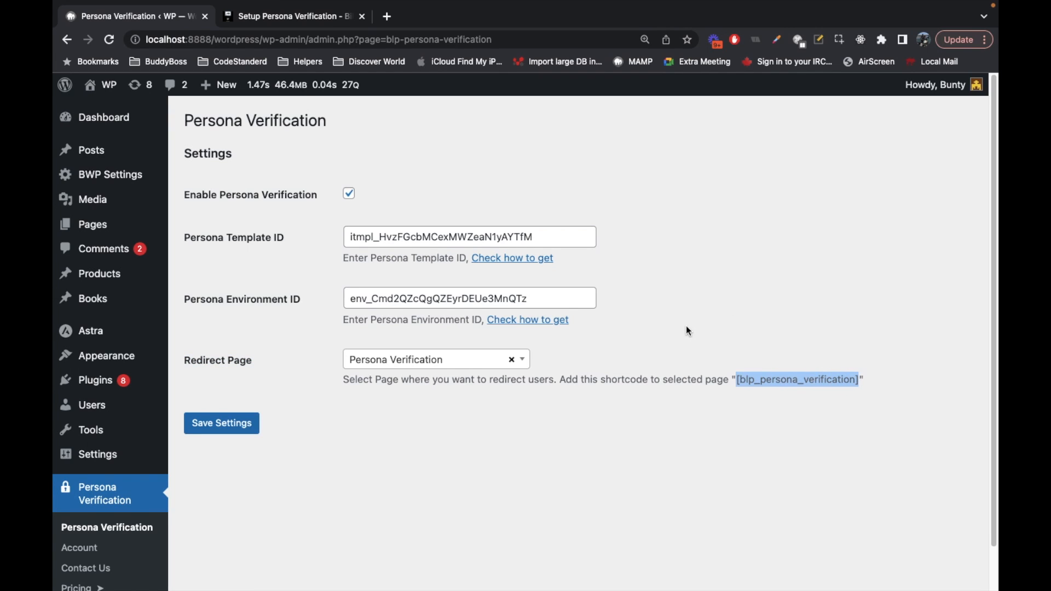
- Save the Persona Verification settings with template ID, environment ID and Persona Verification redirect page
click(222, 422)
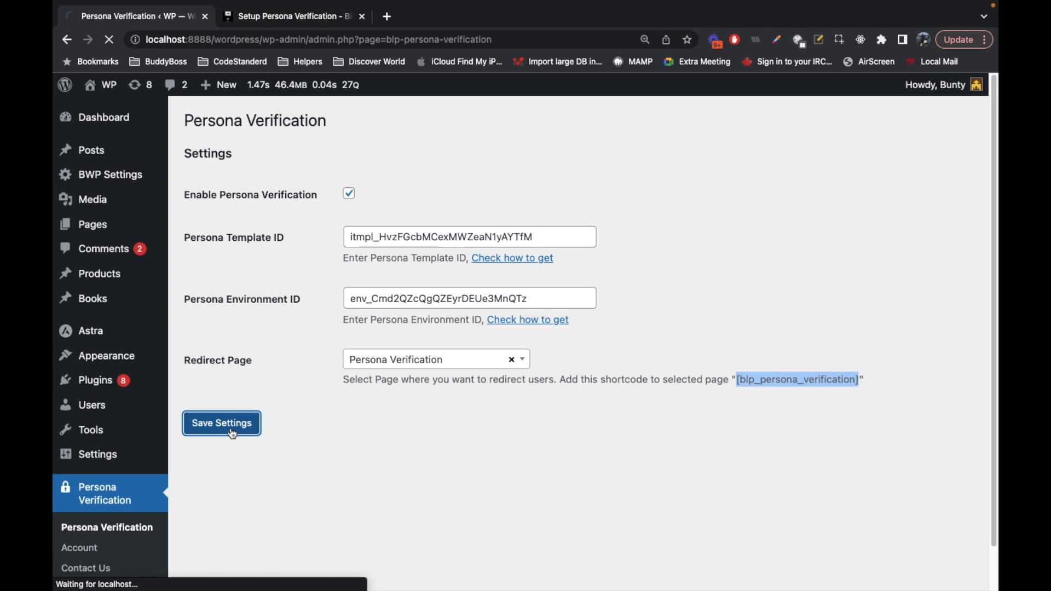
click(221, 423)
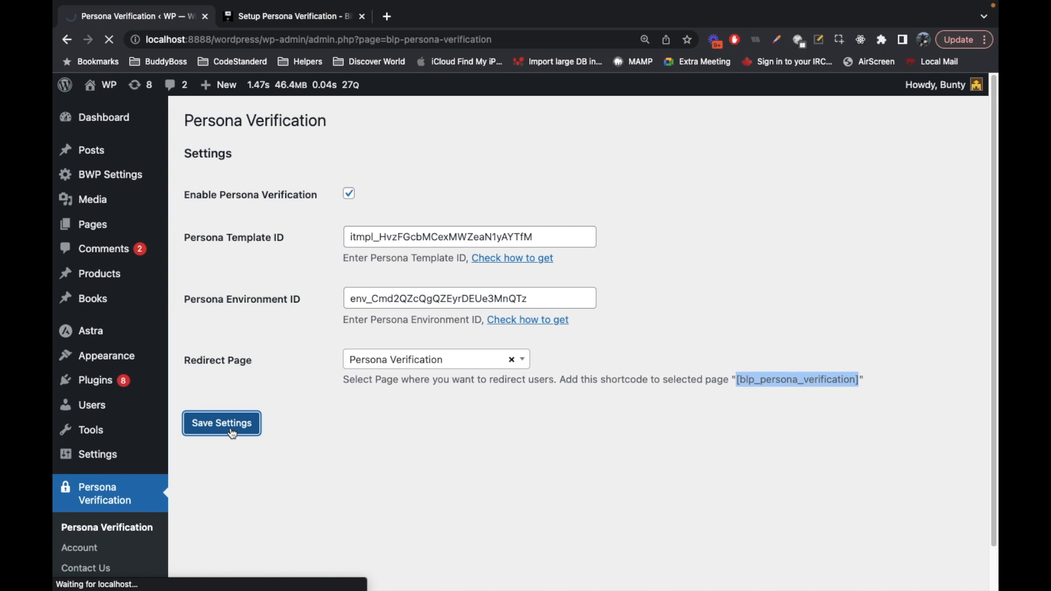
click(222, 422)
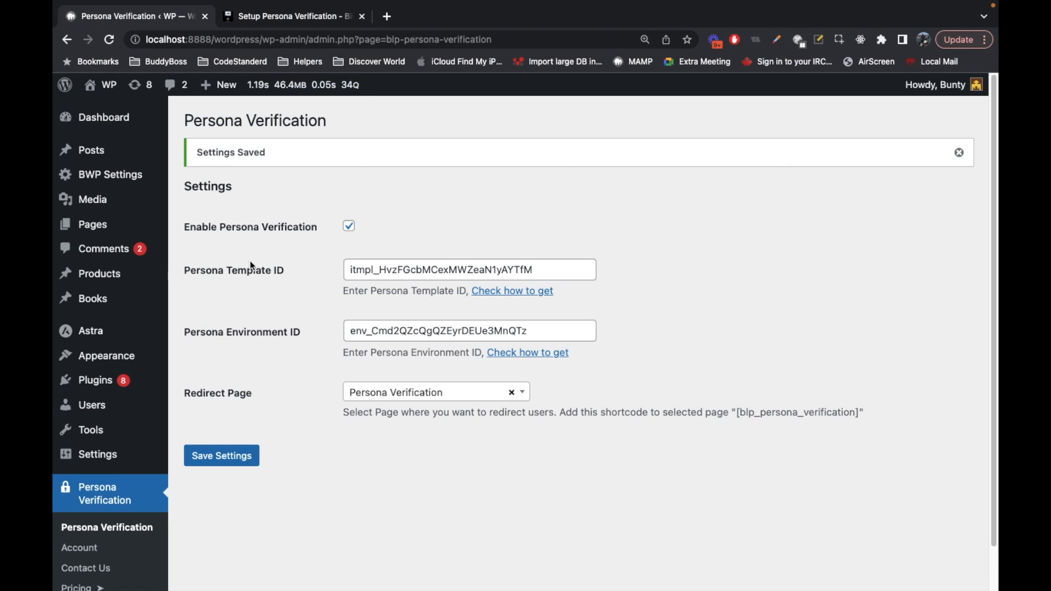
mouse_move(407, 398)
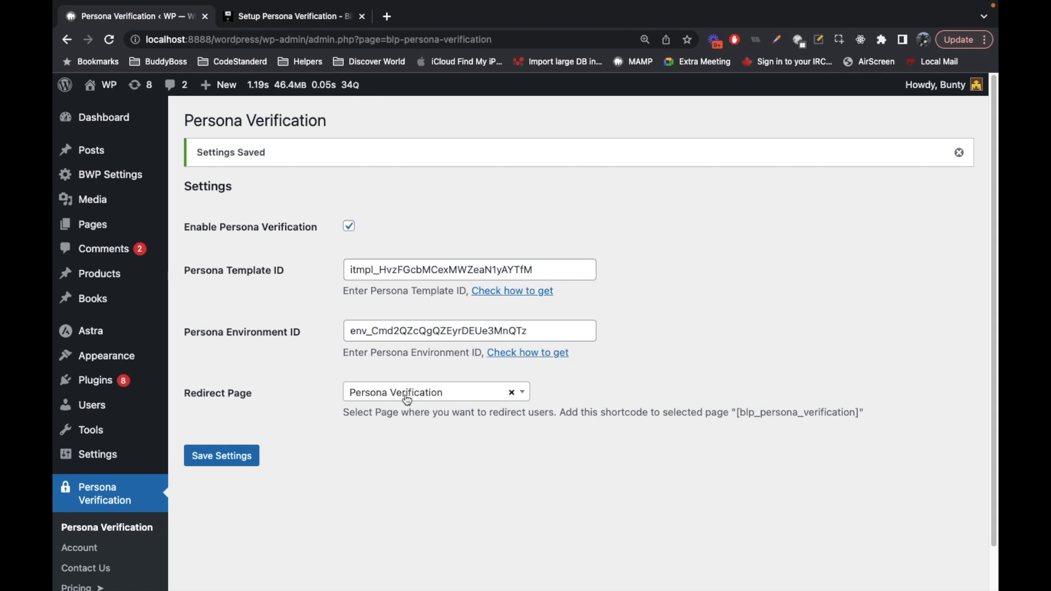
mouse_move(92, 224)
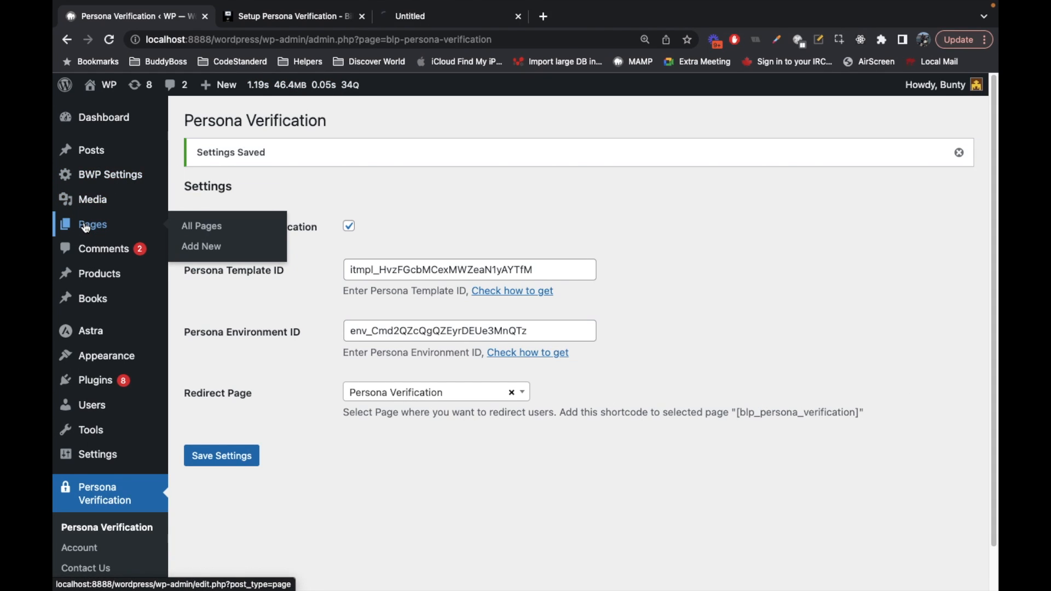
- Open All Pages in a new tab and select the [blp_persona_verification] shortcode text
click(201, 225)
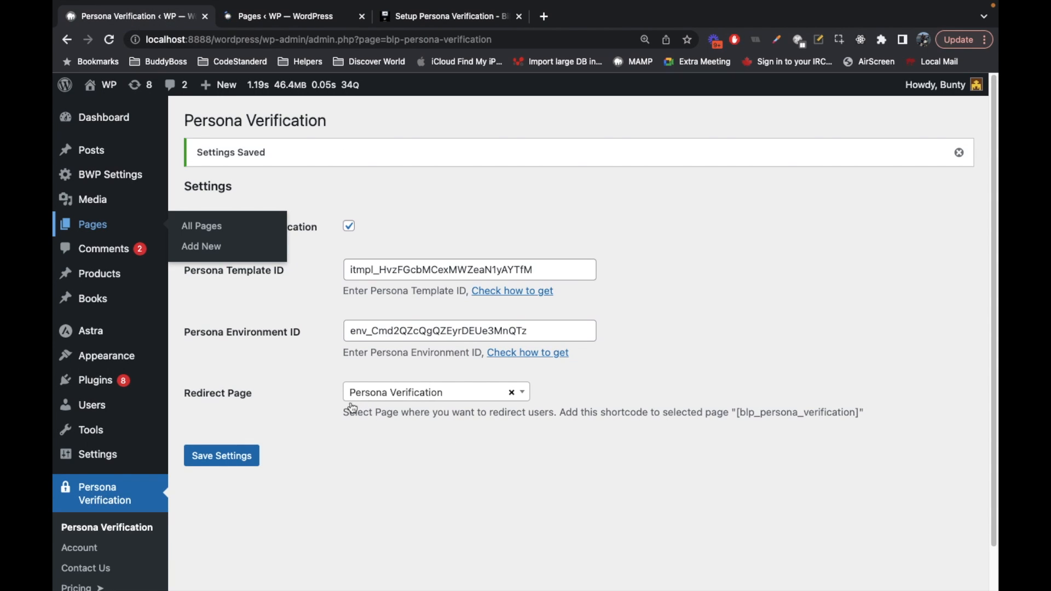
mouse_move(286, 393)
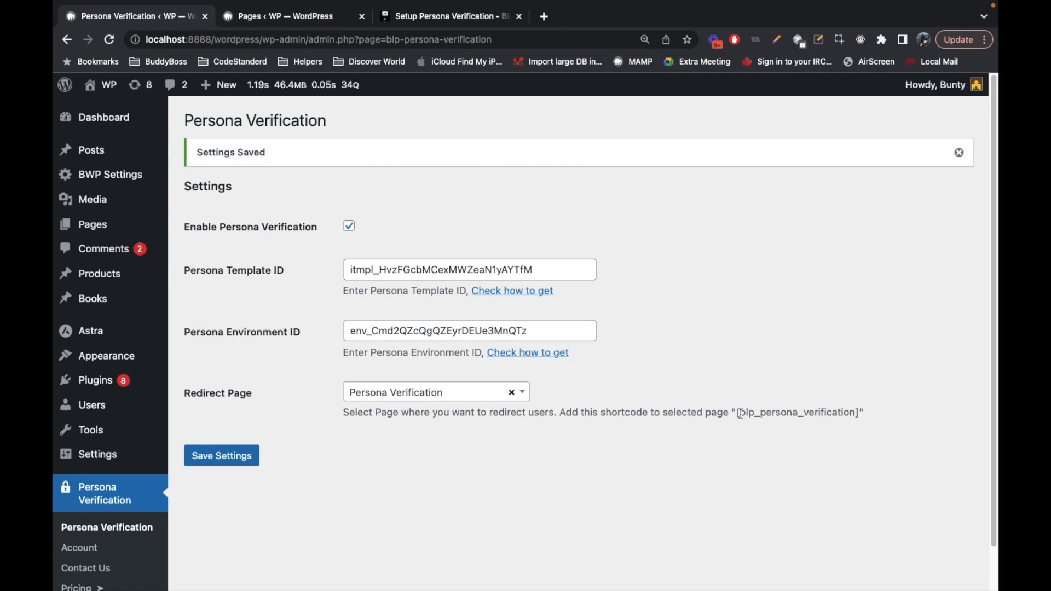
double_click(798, 413)
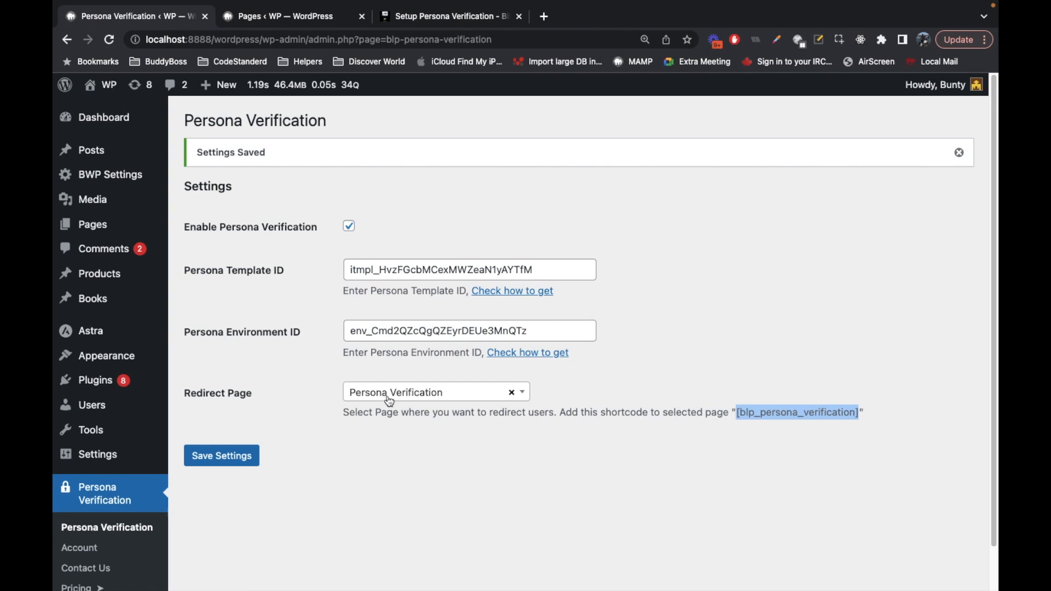
click(433, 392)
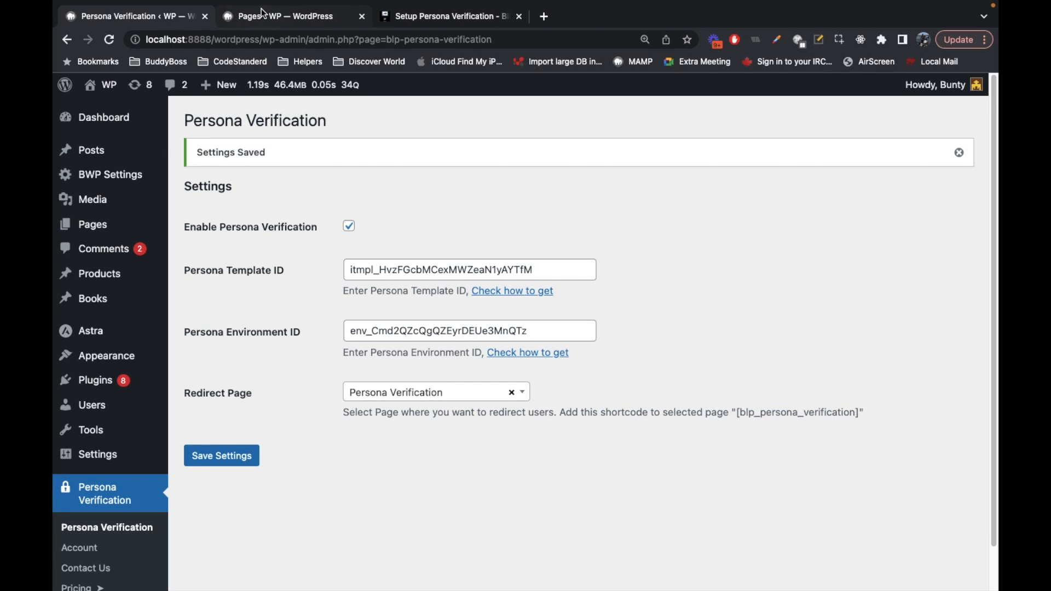
- Sort the pages list by date and open the Persona Verification page in the editor
click(289, 15)
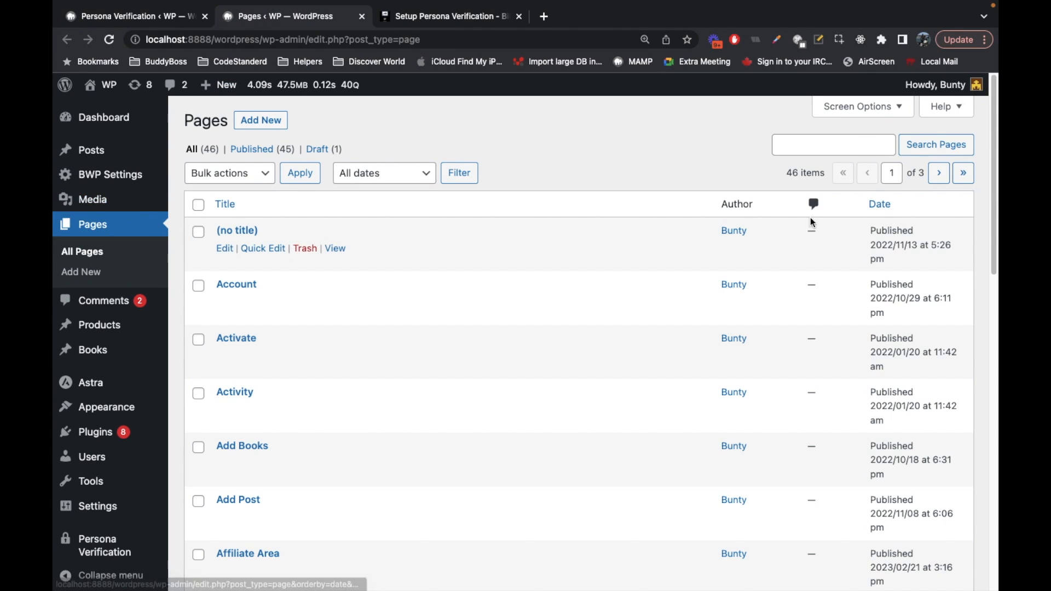
click(880, 204)
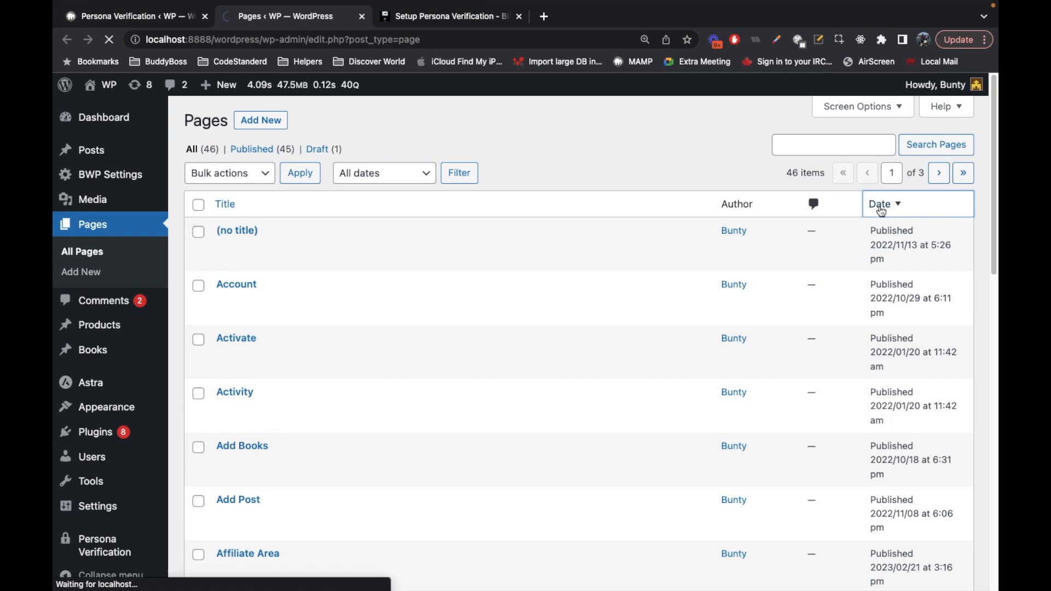
click(879, 204)
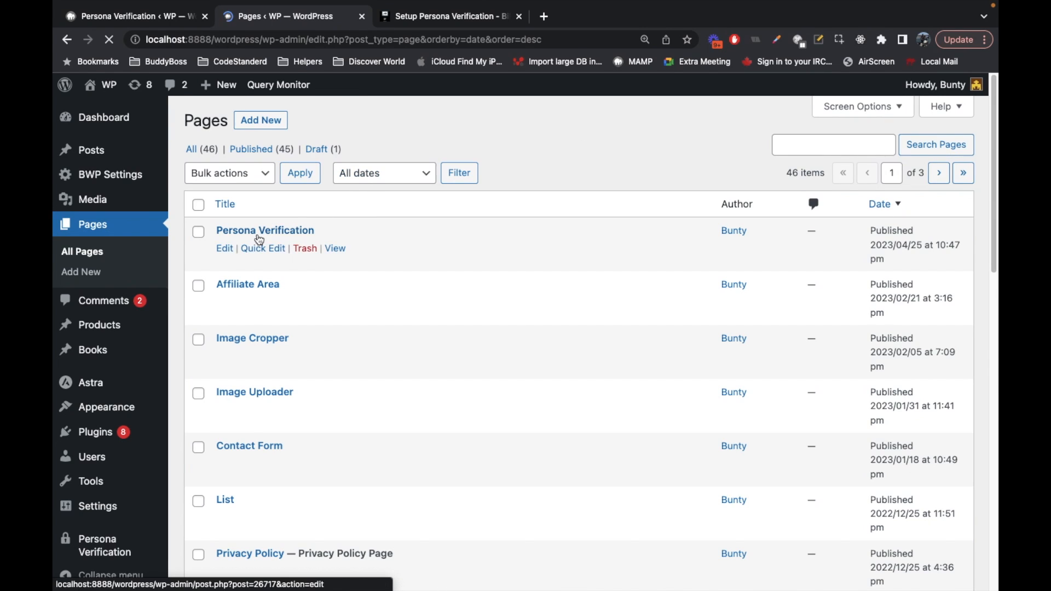
click(225, 249)
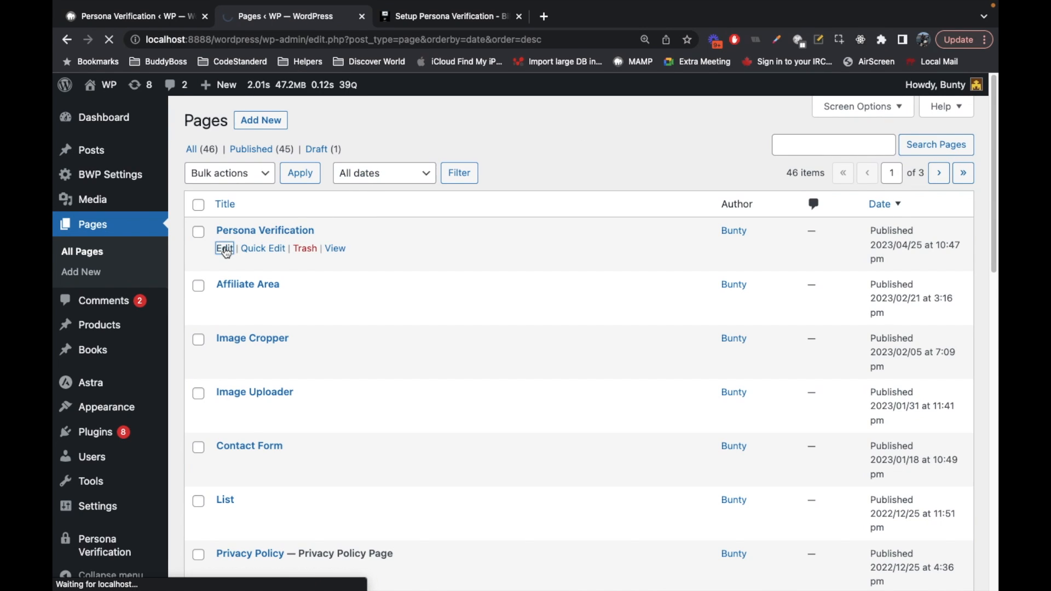
click(224, 248)
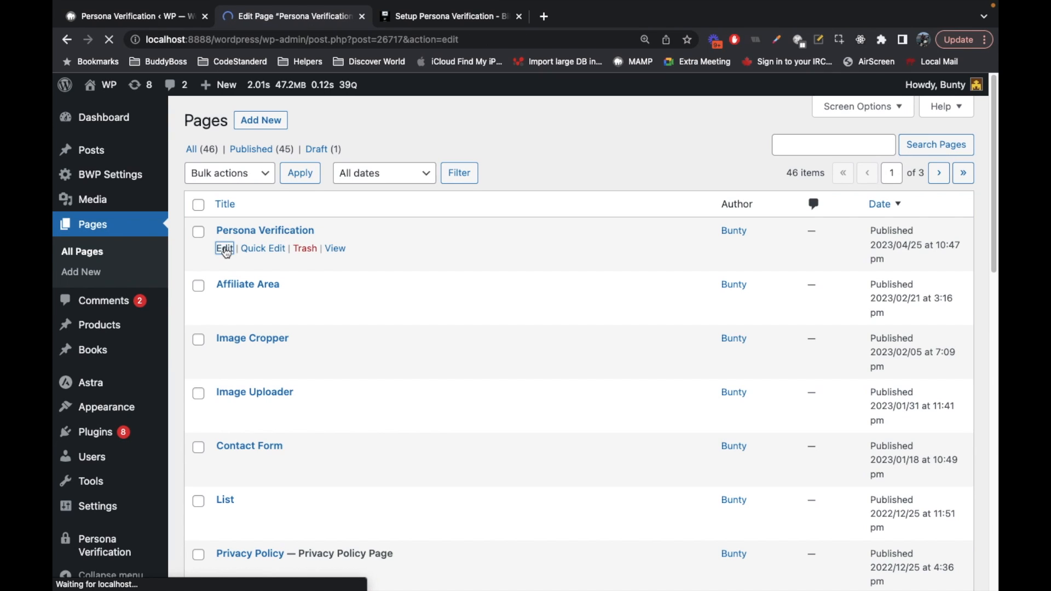
click(224, 249)
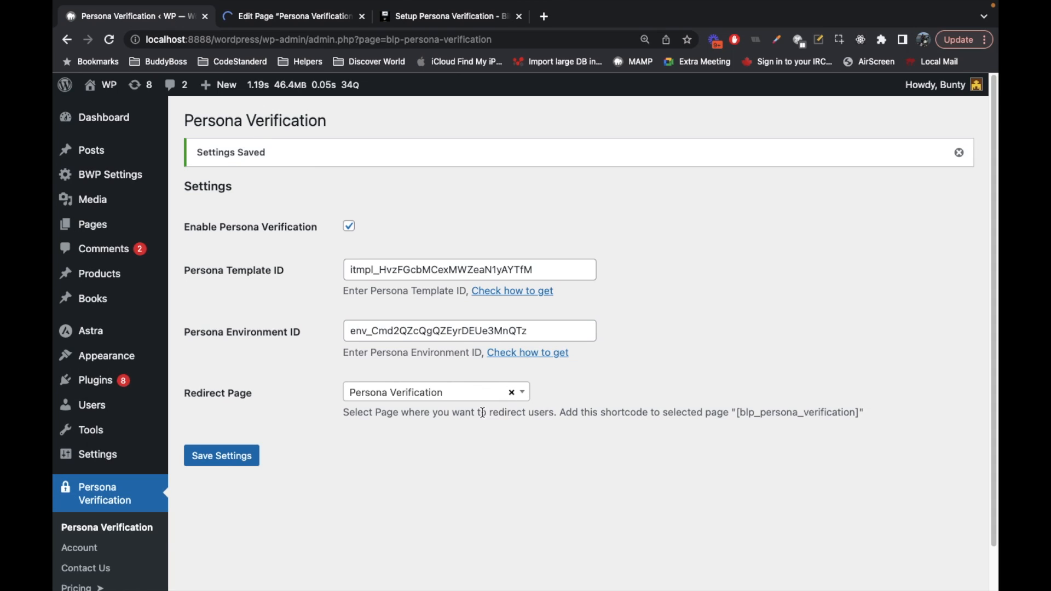
mouse_move(738, 414)
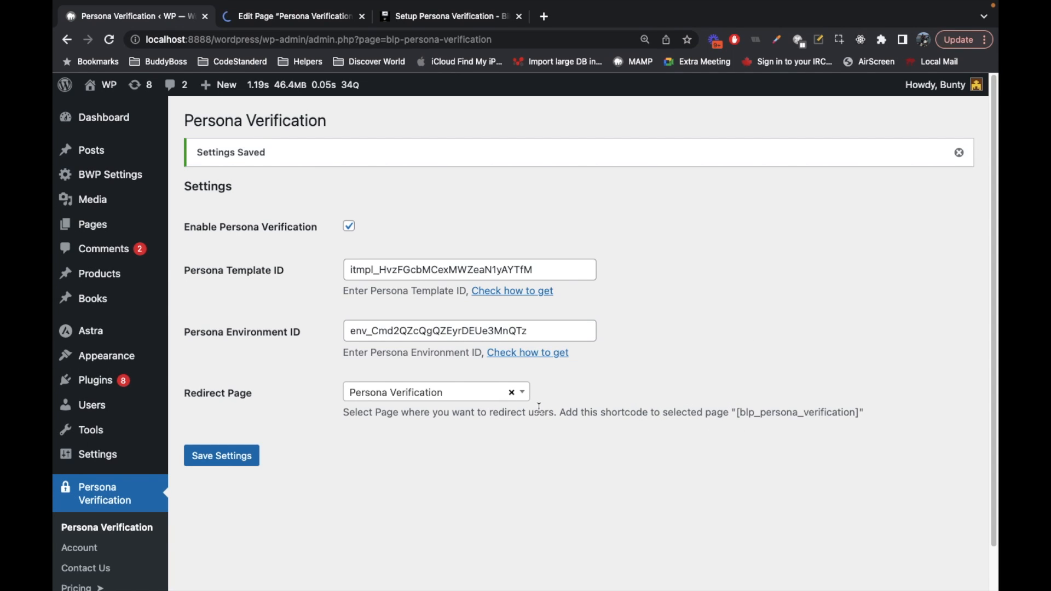
mouse_move(352, 402)
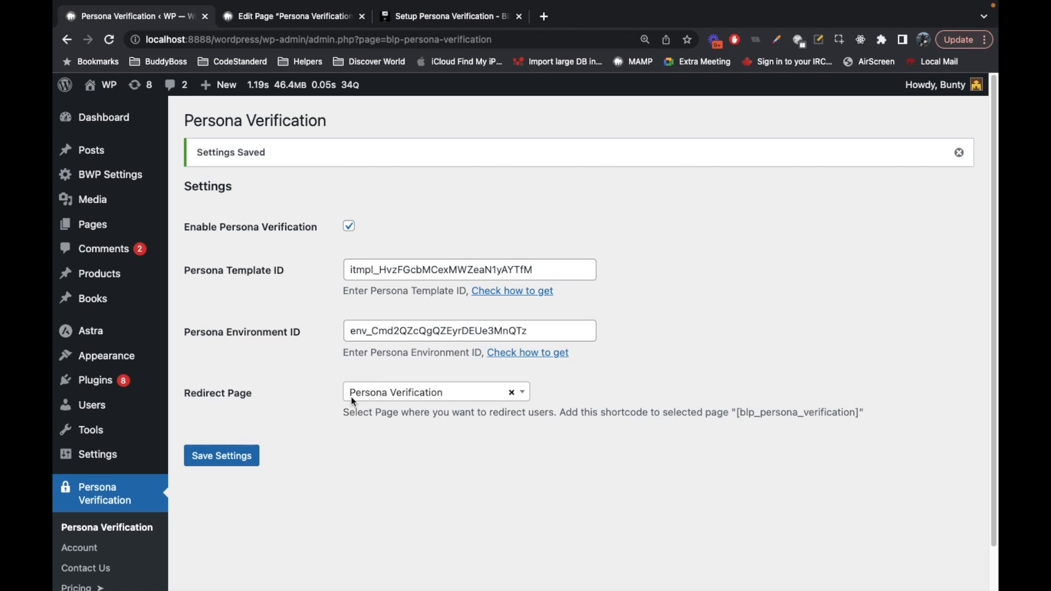
mouse_move(740, 413)
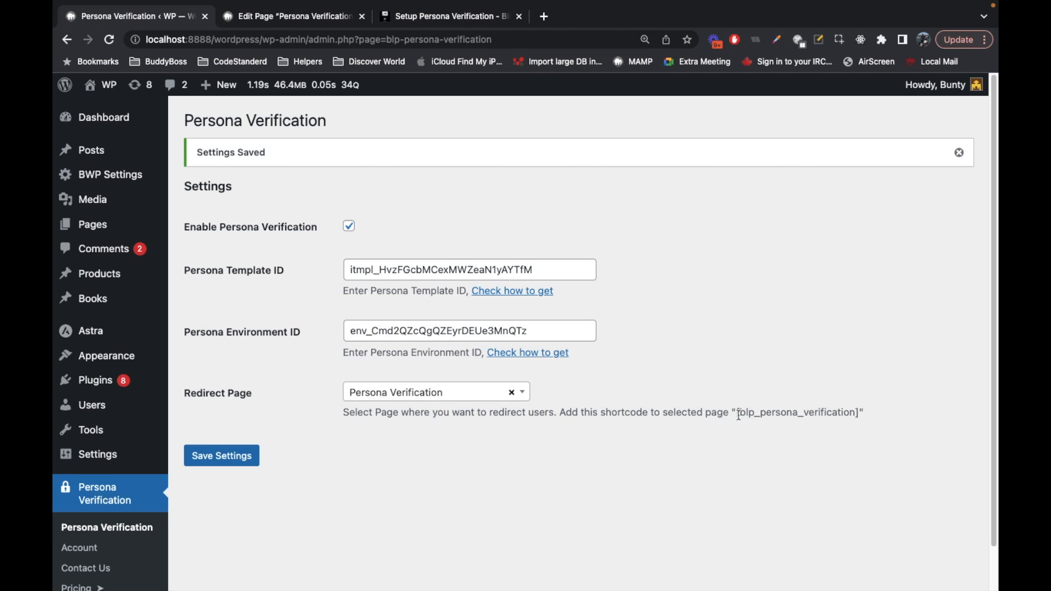
click(292, 16)
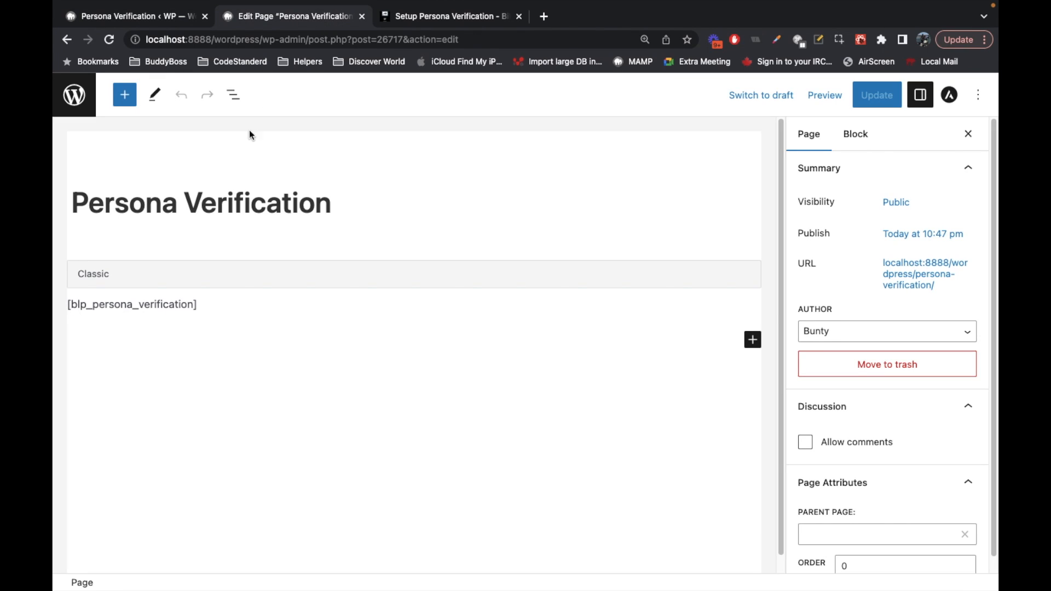
- Check the Persona Verification page in the editor against the settings tab, then close the editor tab
click(131, 303)
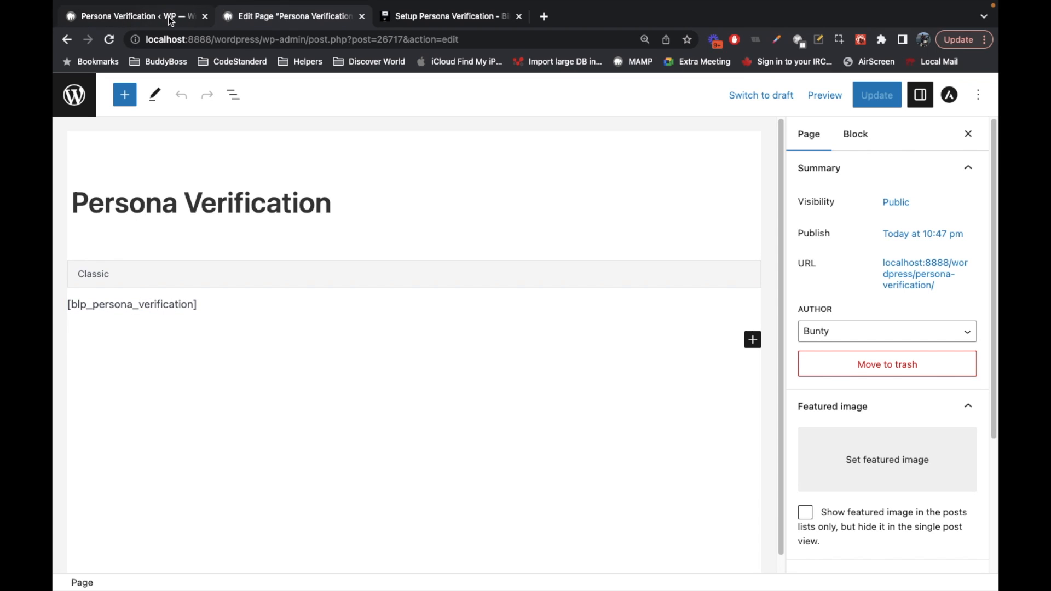
click(120, 17)
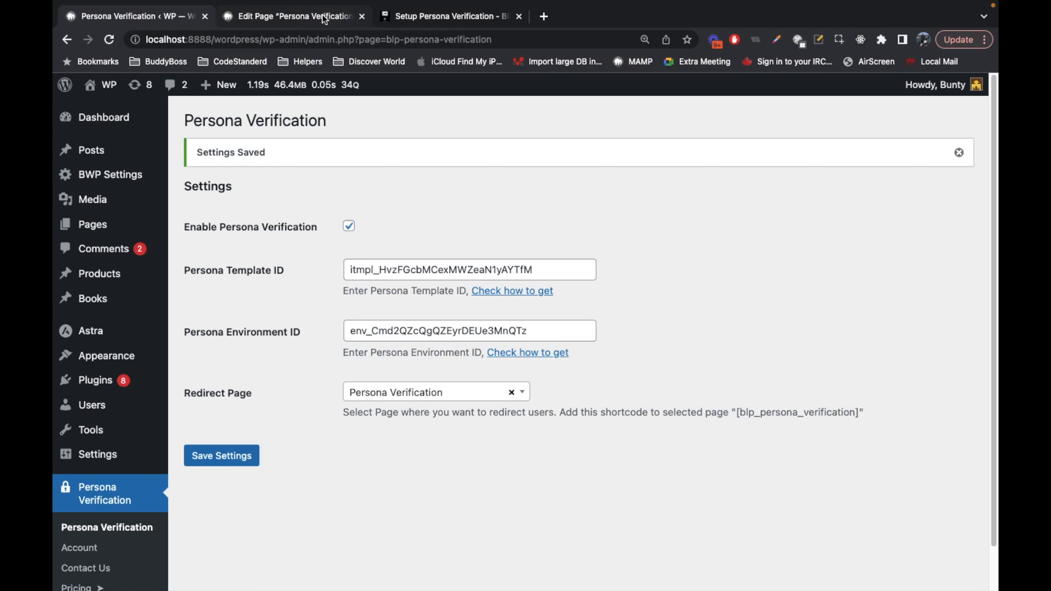
click(293, 17)
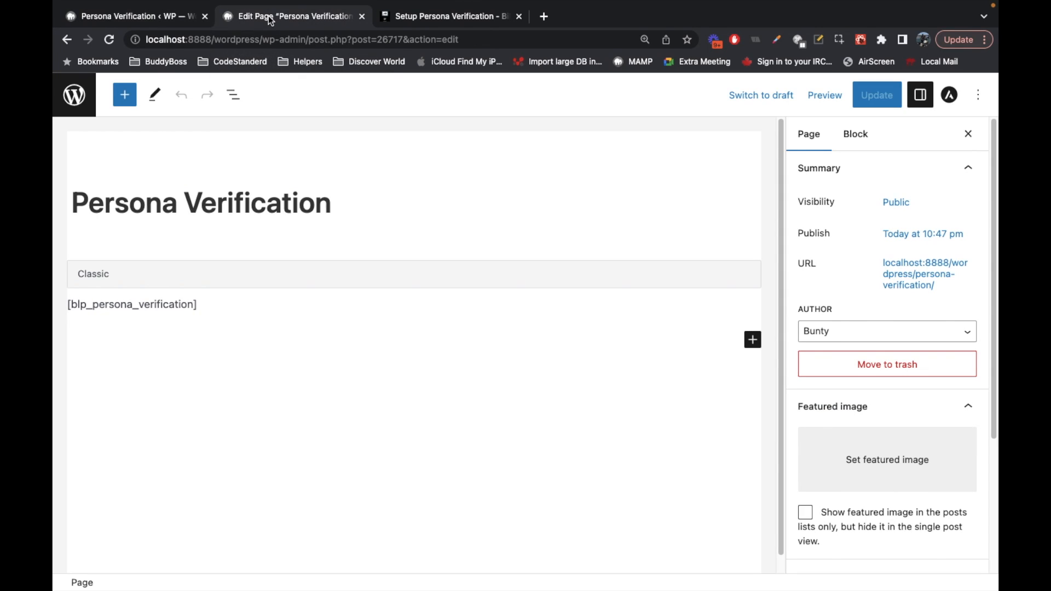
click(121, 17)
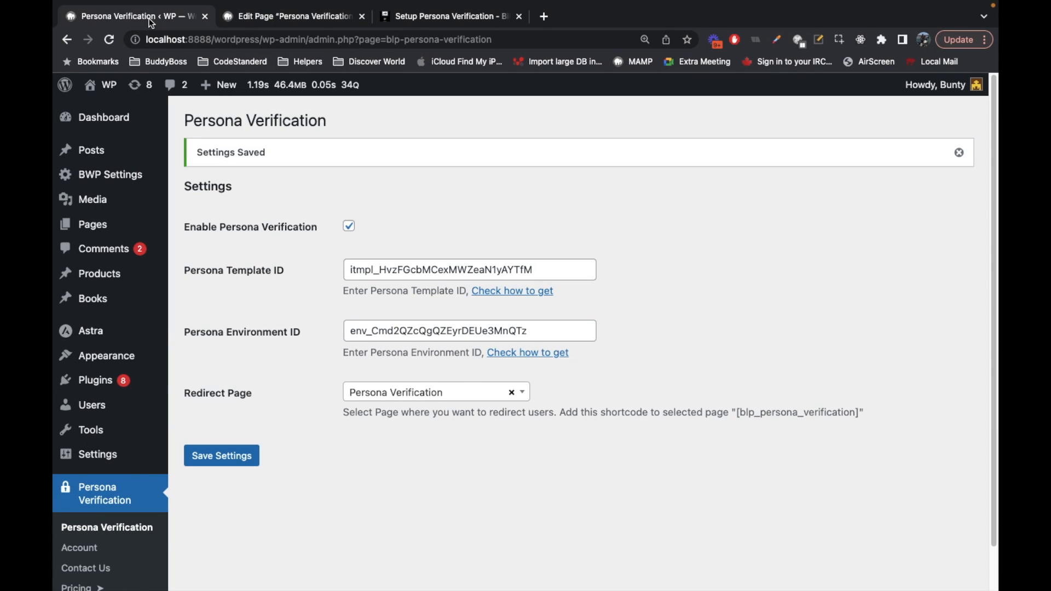
mouse_move(212, 367)
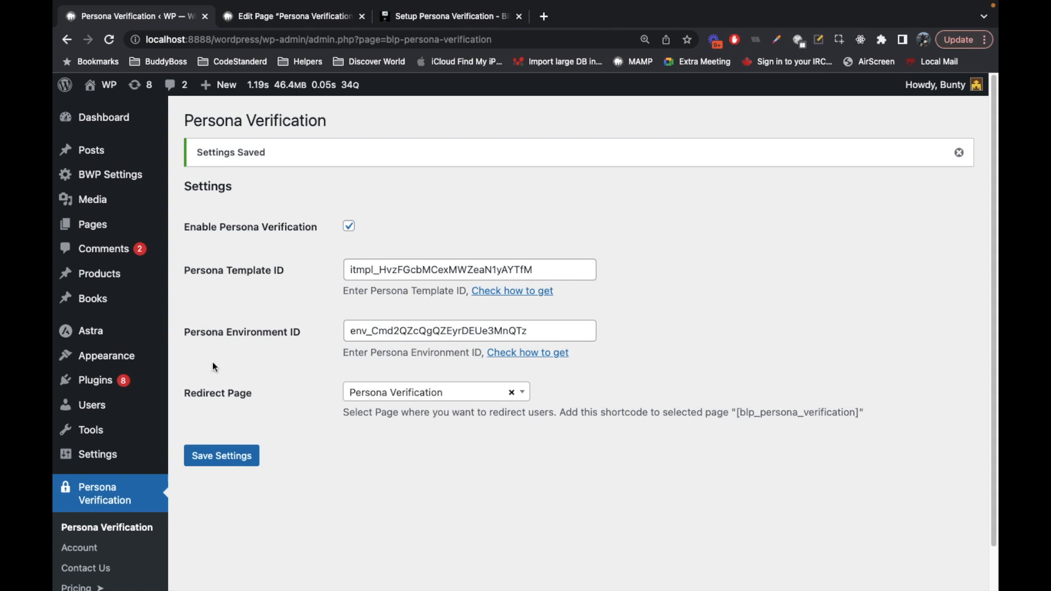
mouse_move(282, 321)
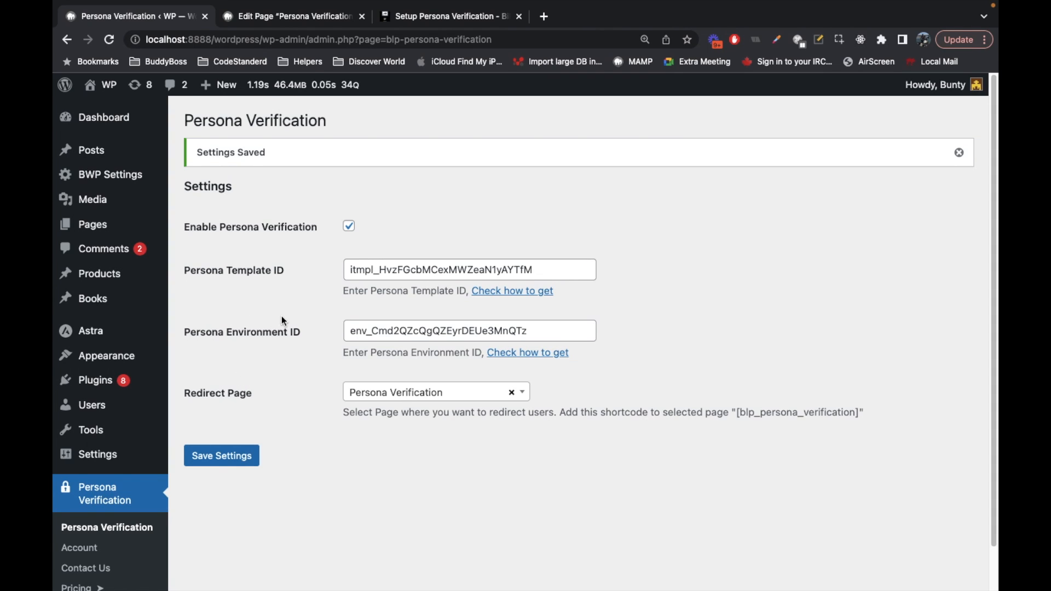
click(360, 15)
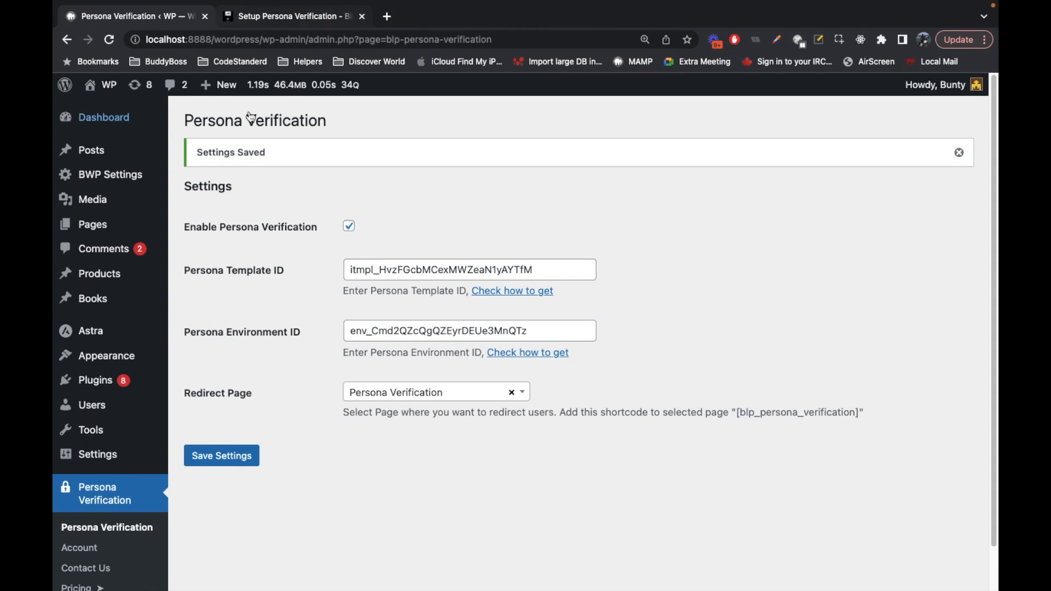
scroll(down, 3)
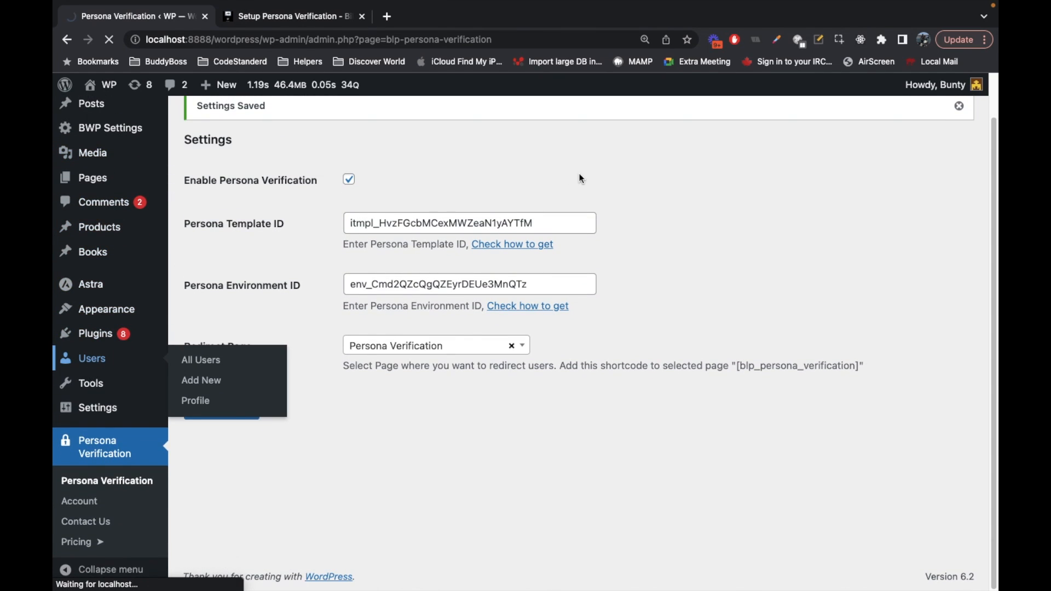
- From Users > All Users, open testuser1's profile for editing
click(200, 361)
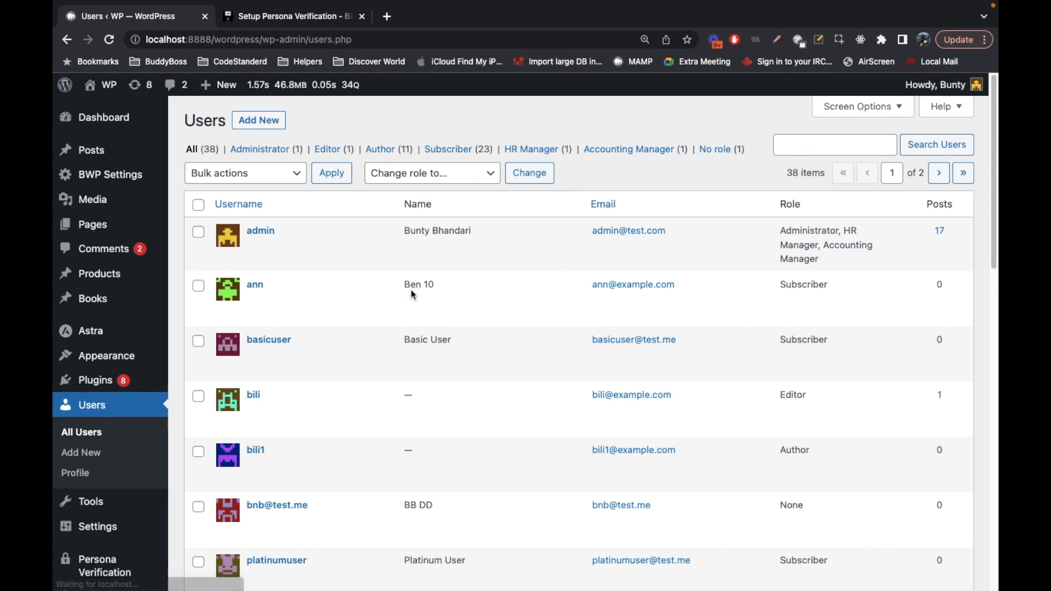
scroll(down, 3)
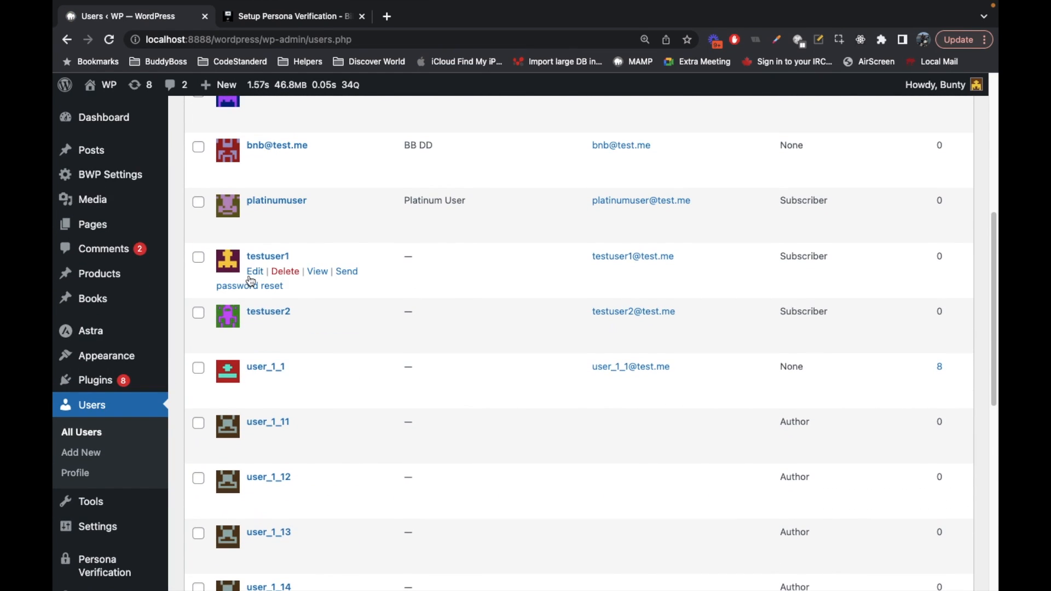
click(255, 272)
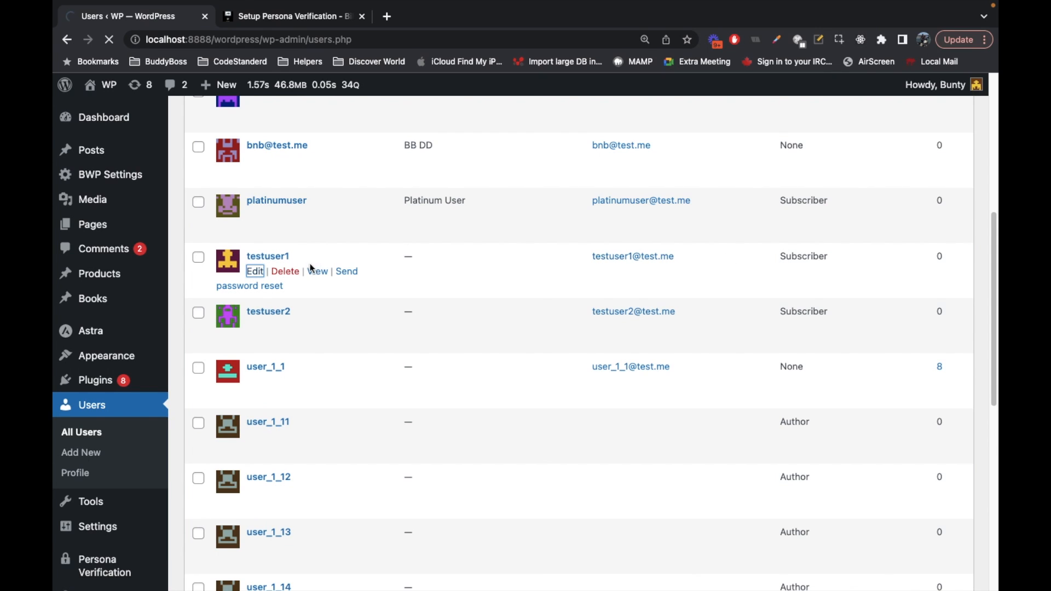
click(256, 271)
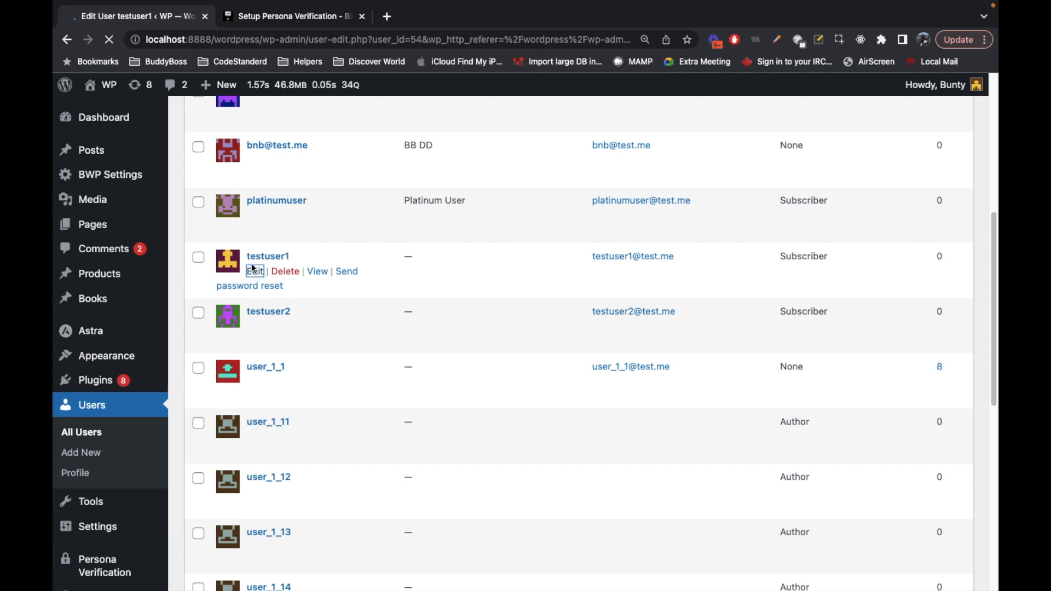
click(255, 272)
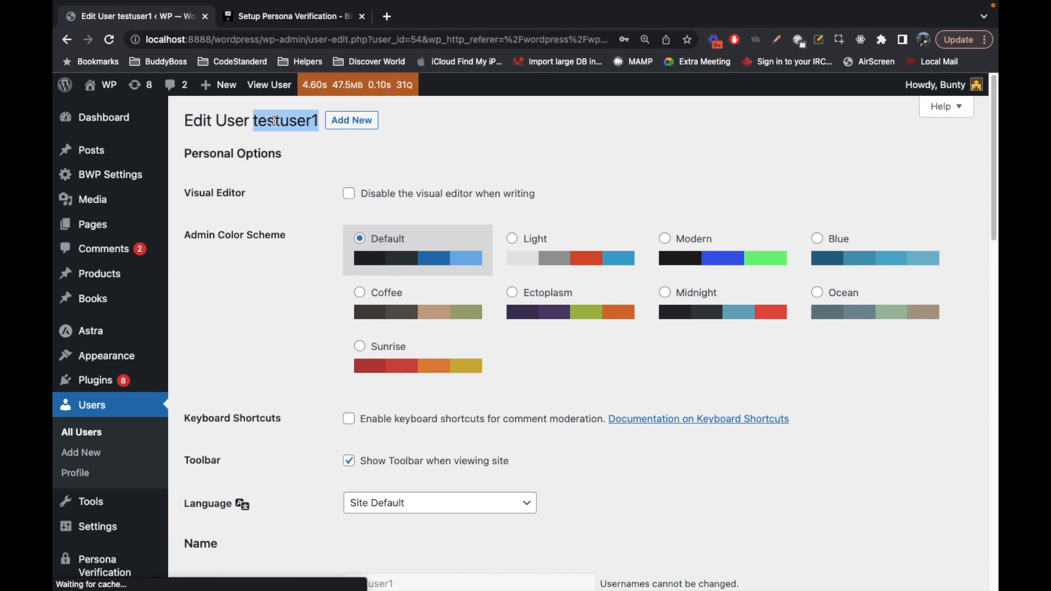
scroll(down, 3)
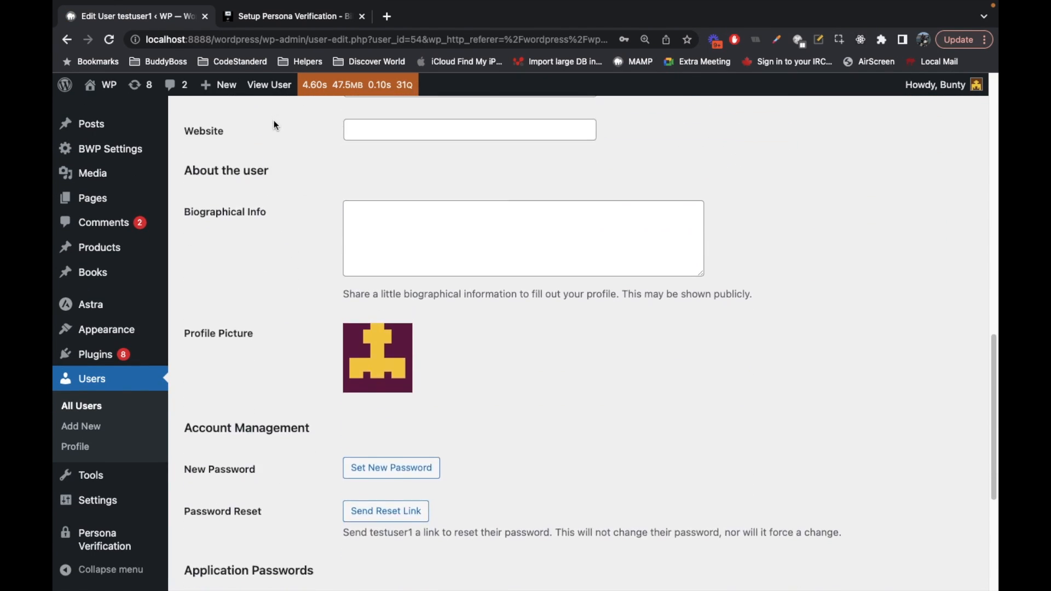
scroll(down, 3)
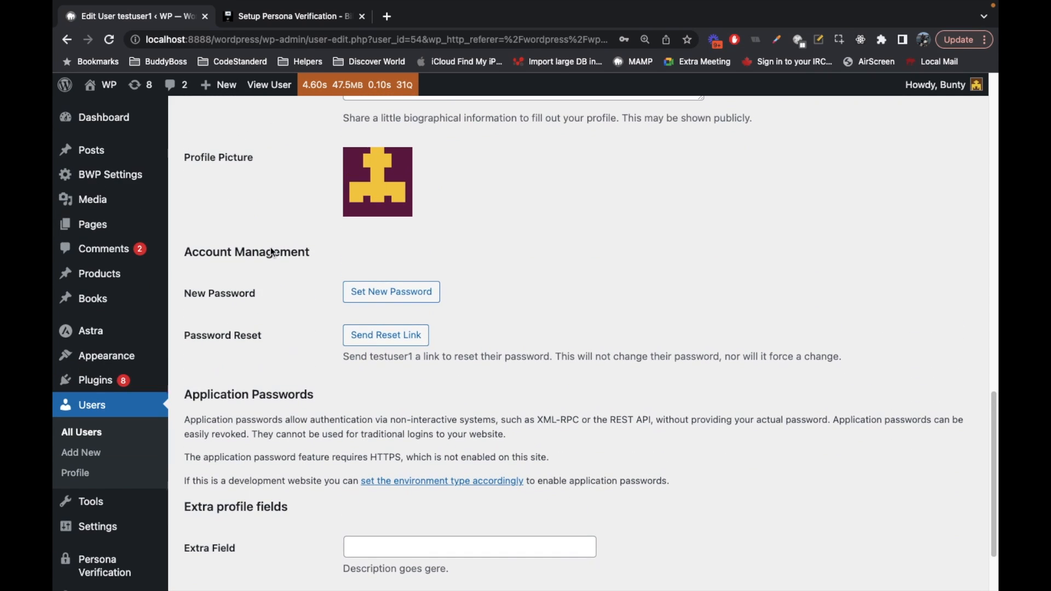
click(391, 291)
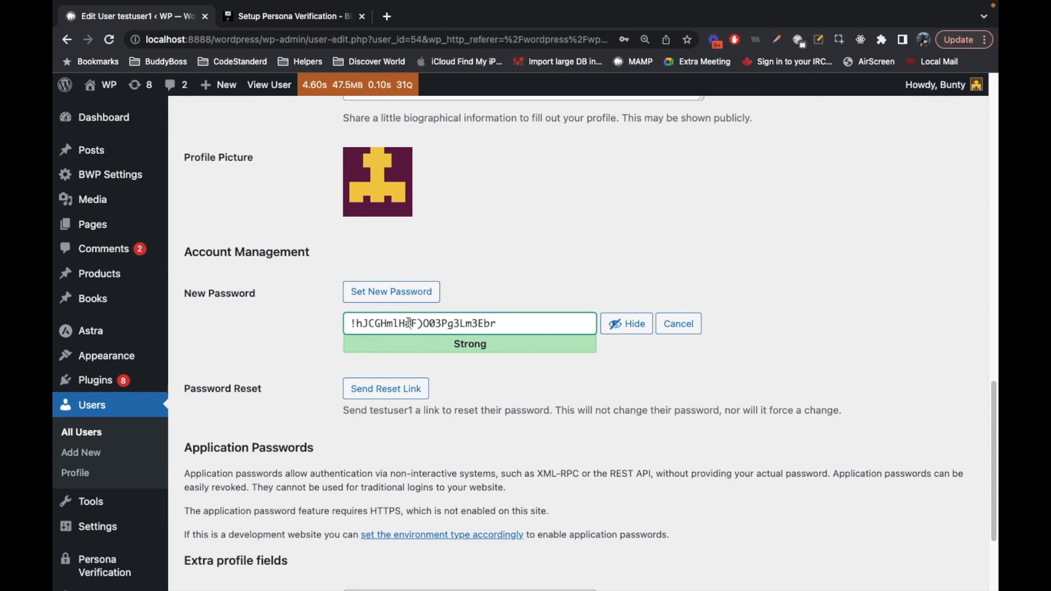
text(testuser1)
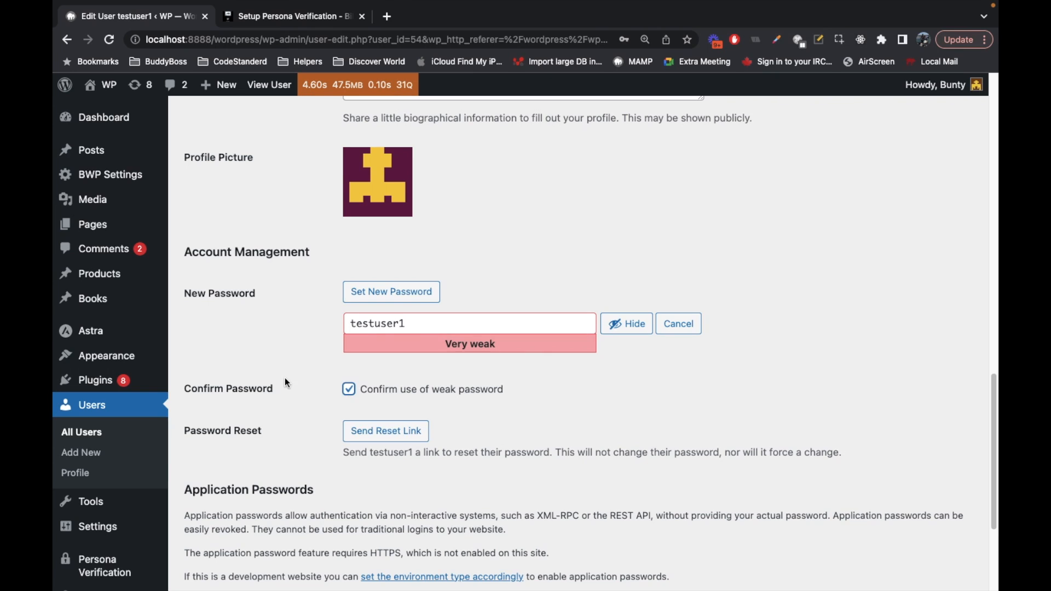
click(219, 515)
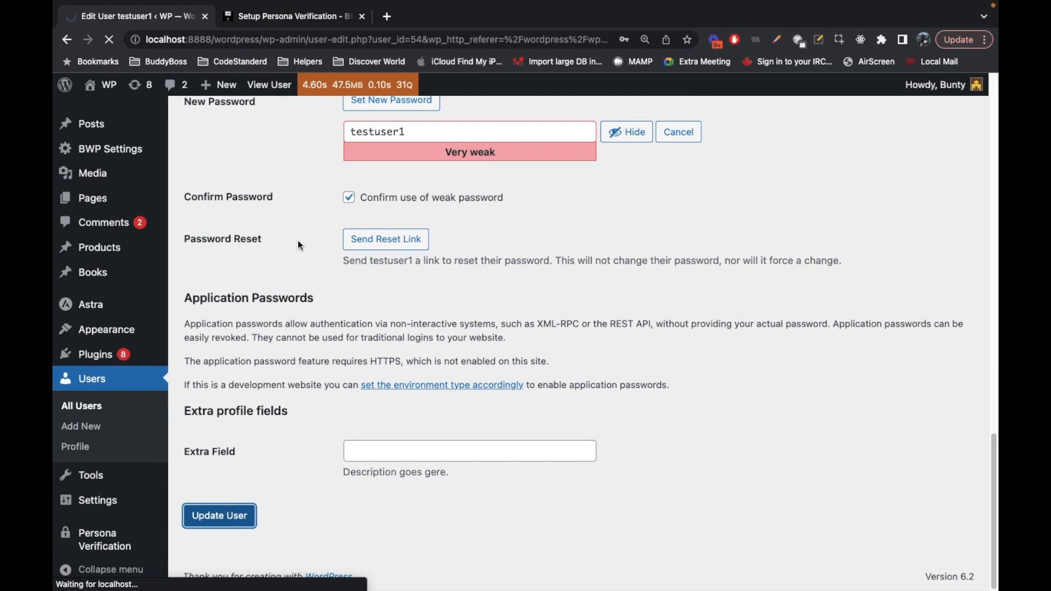
click(219, 516)
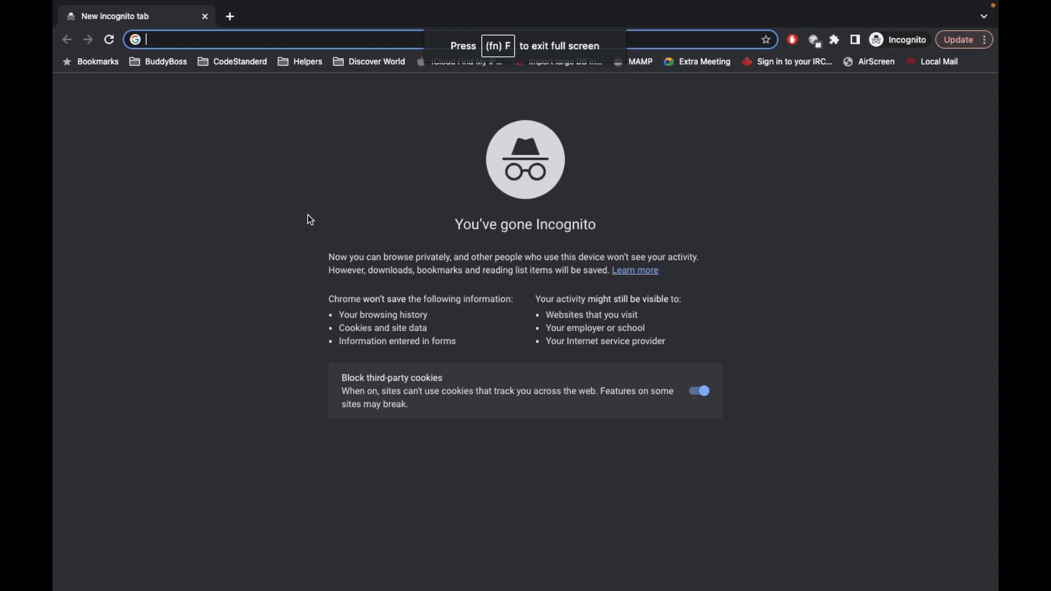
- Log in to localhost WordPress as testuser1 in a private window, landing on the Profile page
text(localhost:3)
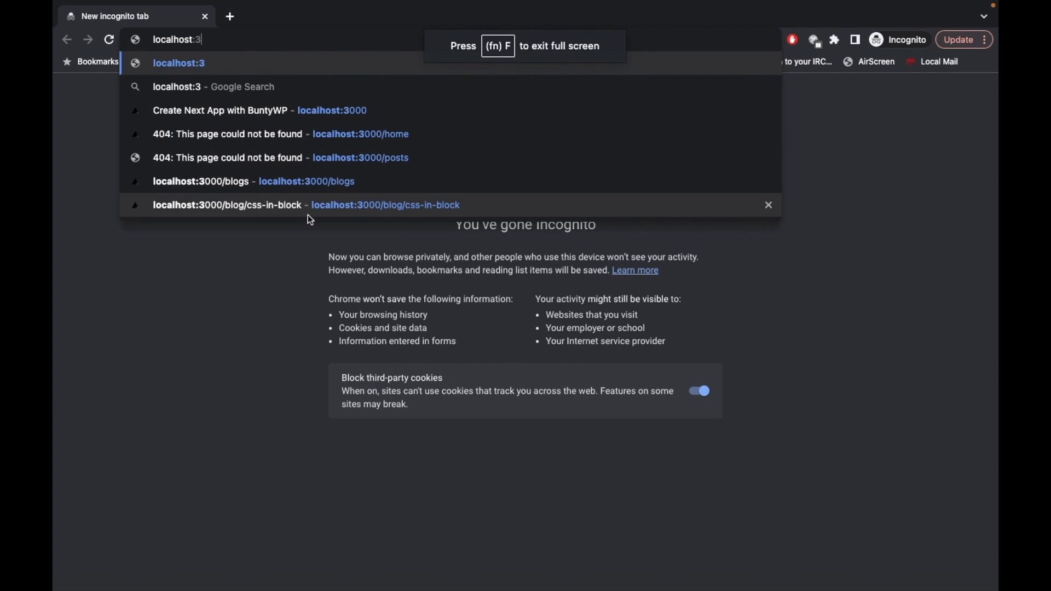
text(localhost:8888/wordpress/wp-admin/themes.php)
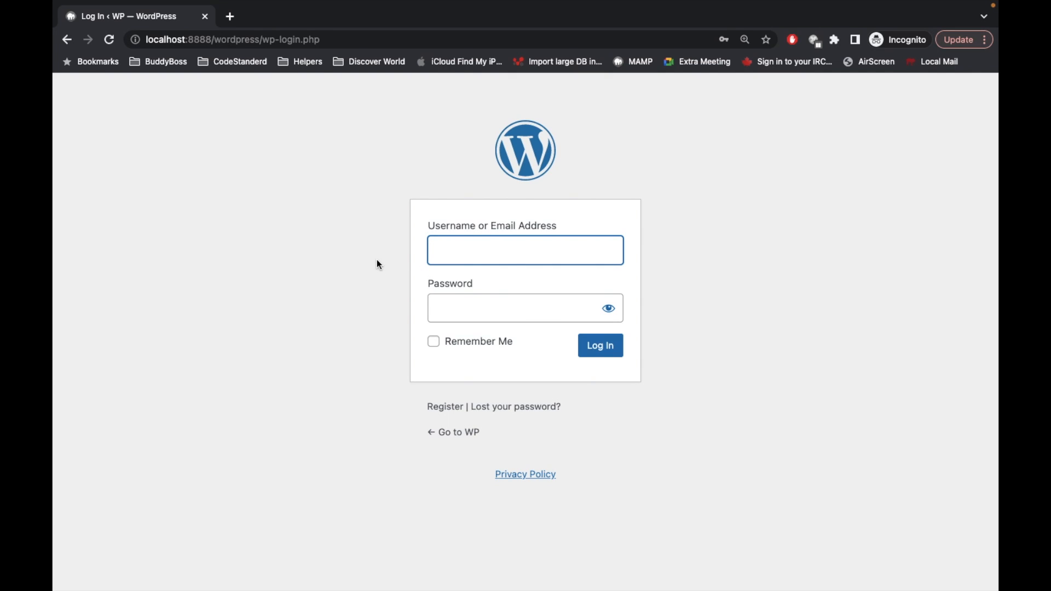
text(testuser1)
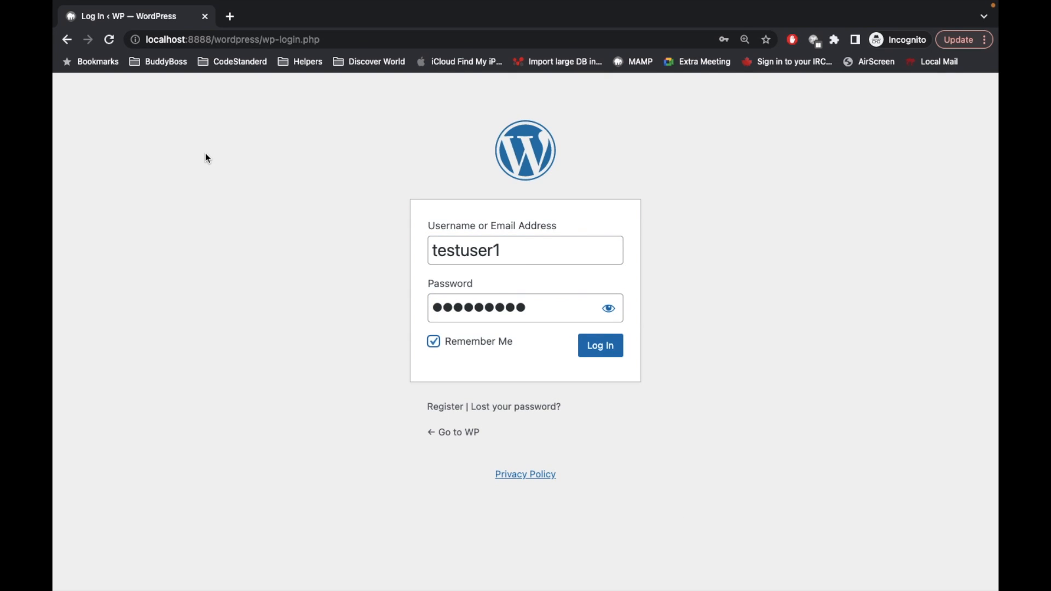
mouse_move(297, 246)
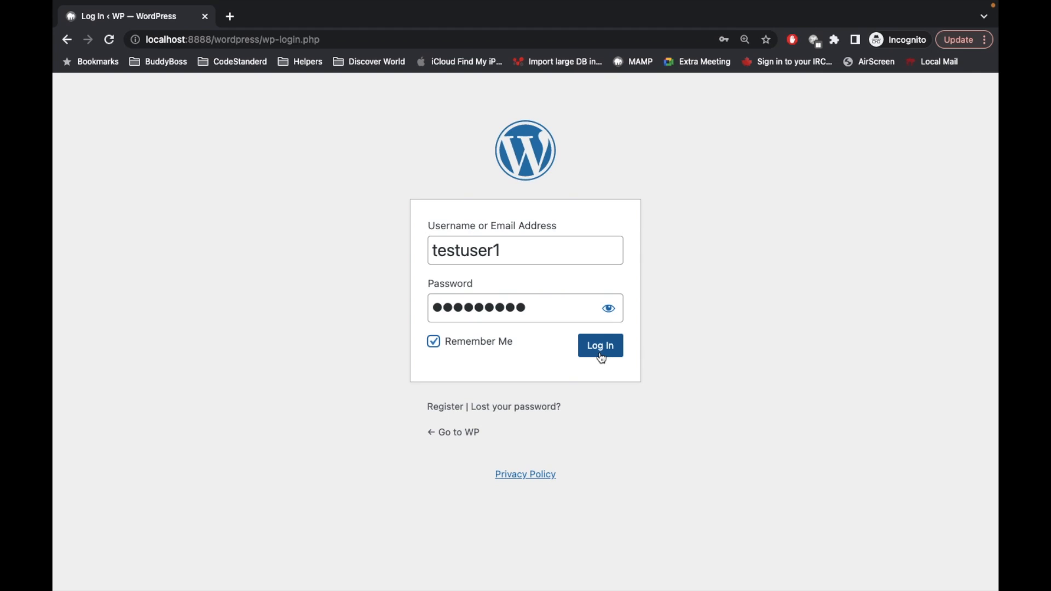
click(599, 345)
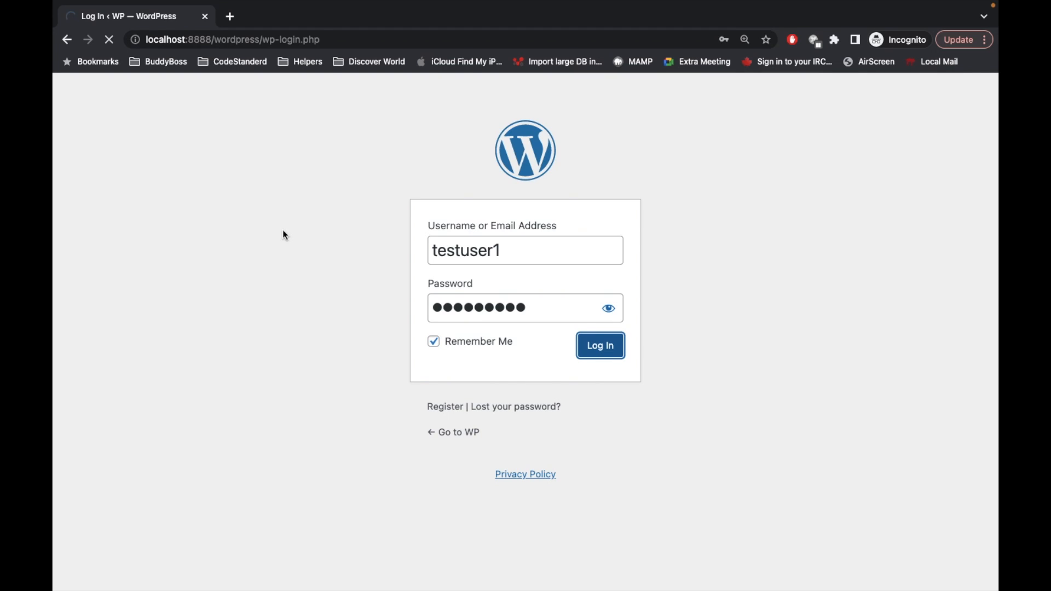
click(599, 345)
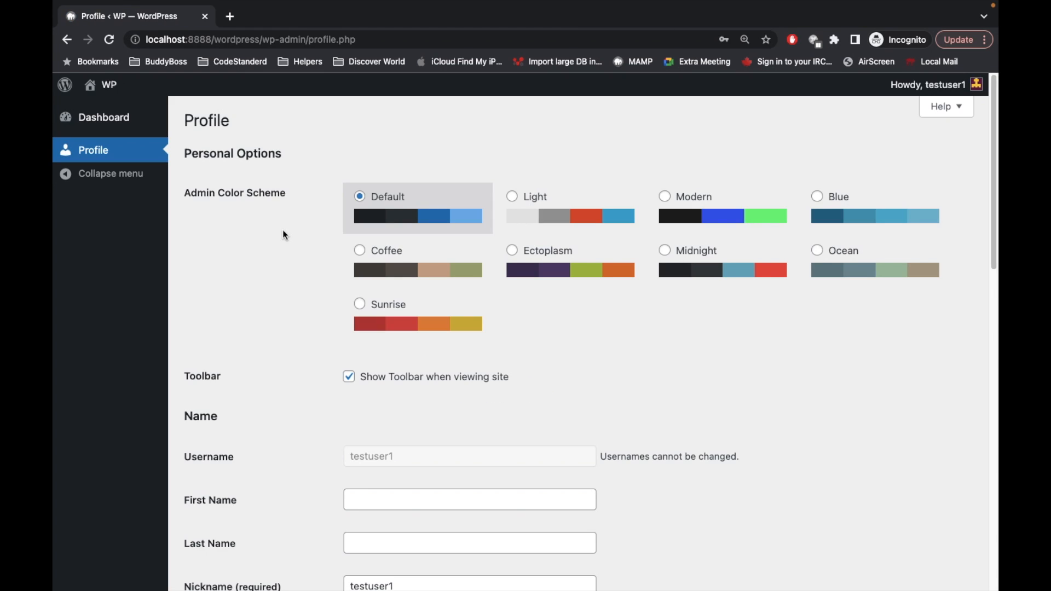
mouse_move(246, 262)
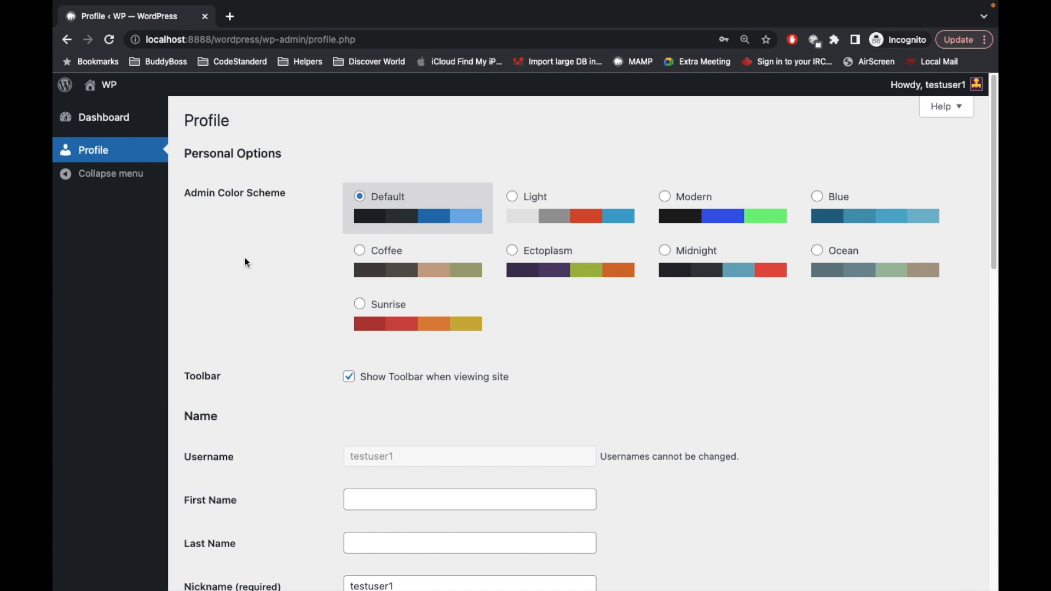
mouse_move(114, 196)
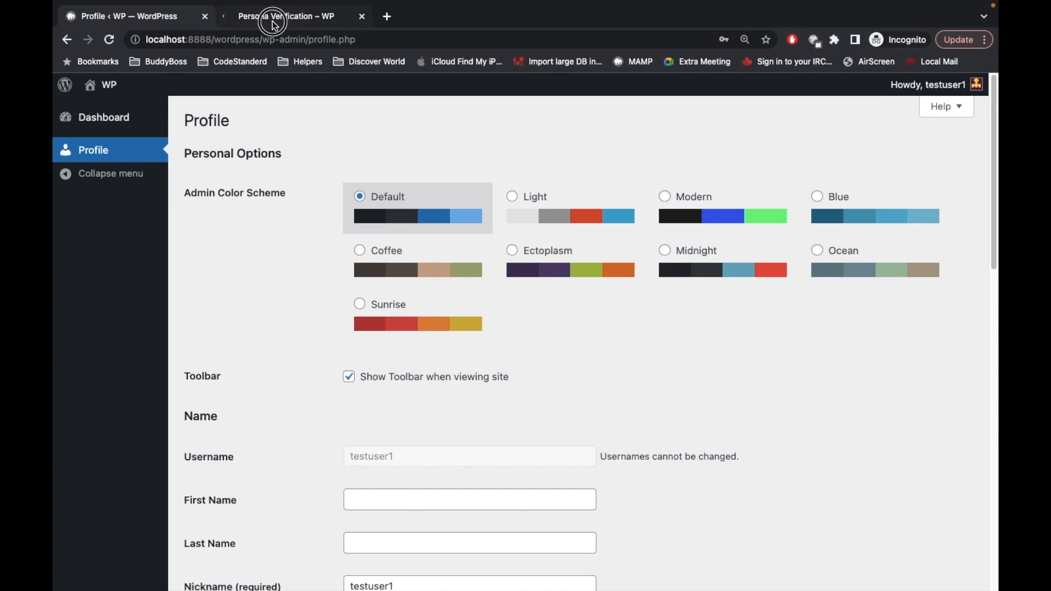
- Reload the Persona Verification page until the Verify option appears
click(285, 15)
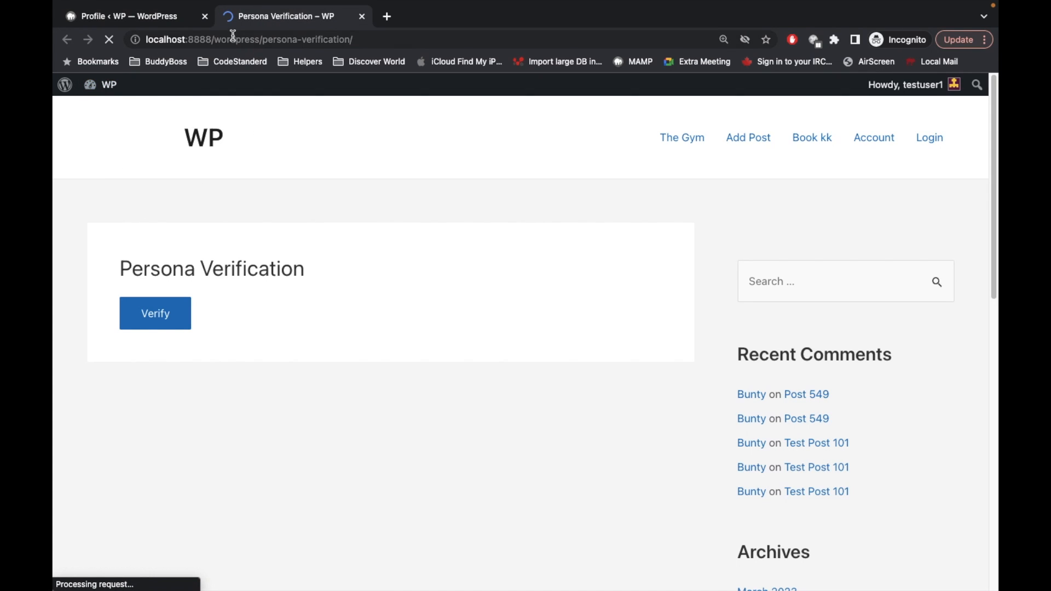
mouse_move(300, 100)
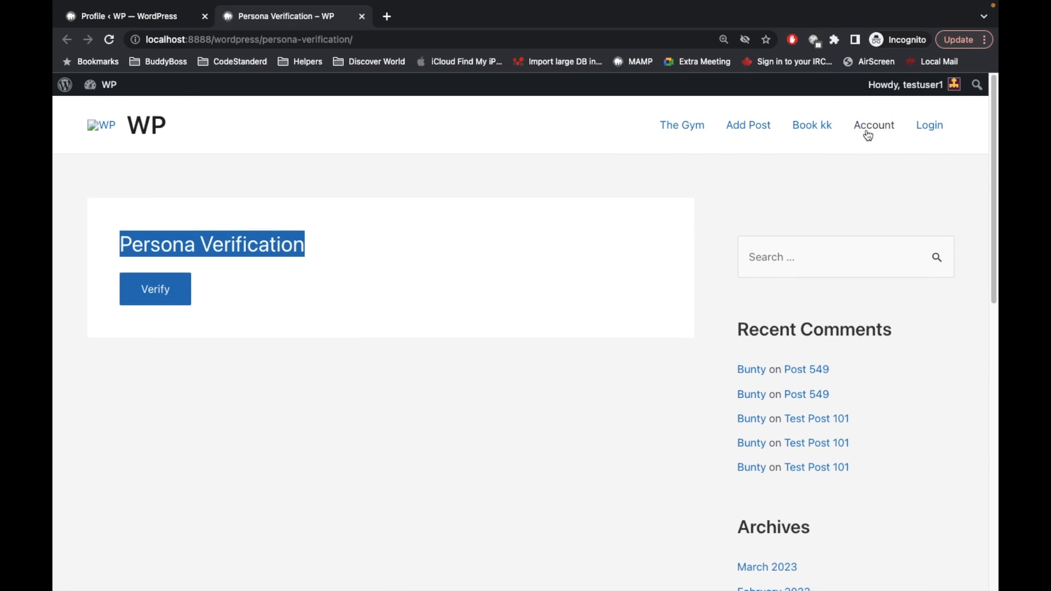
click(154, 289)
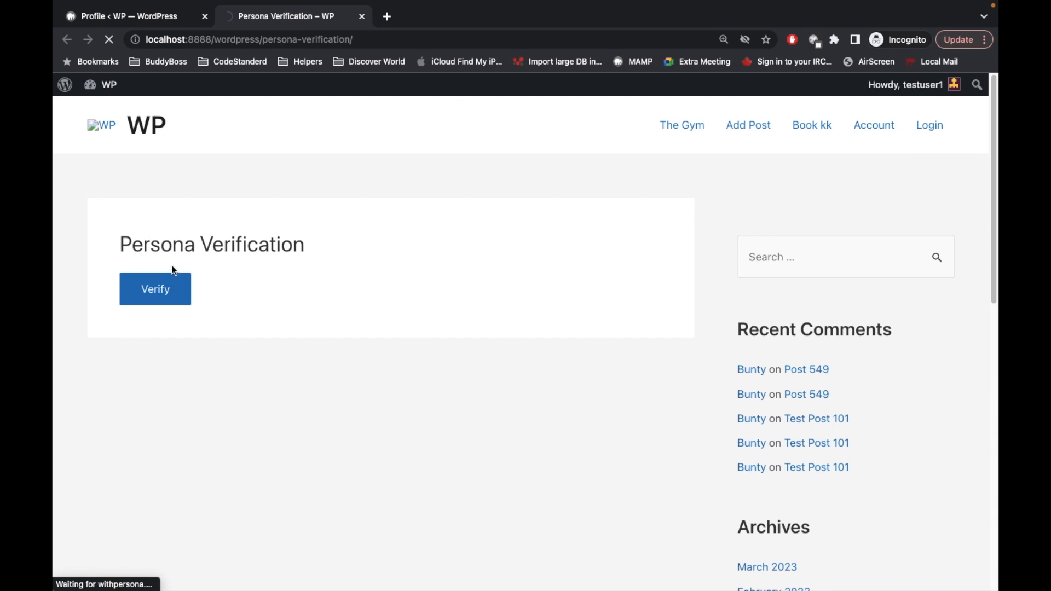
click(155, 289)
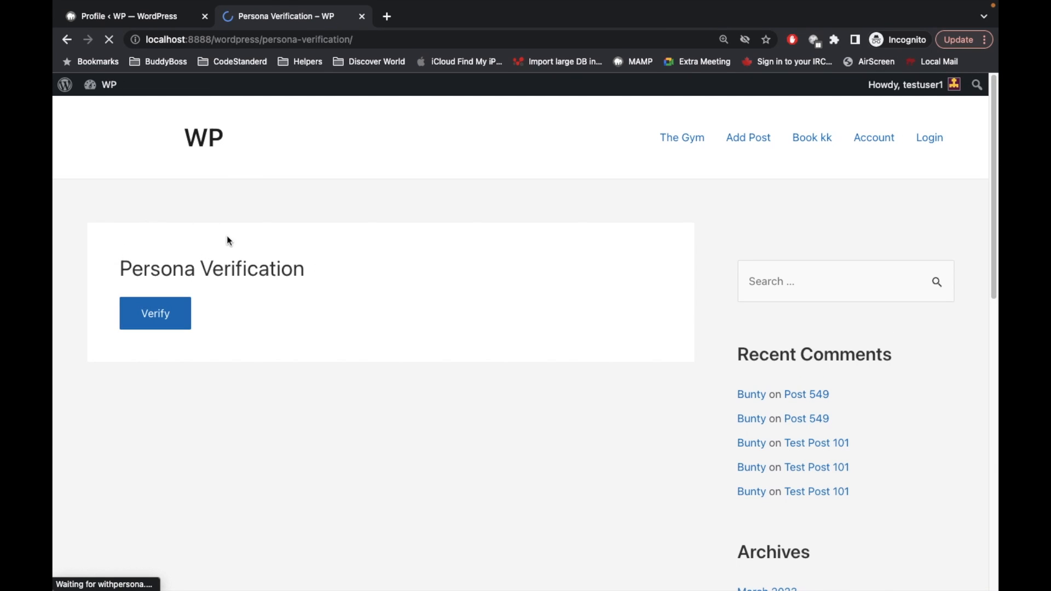
click(154, 313)
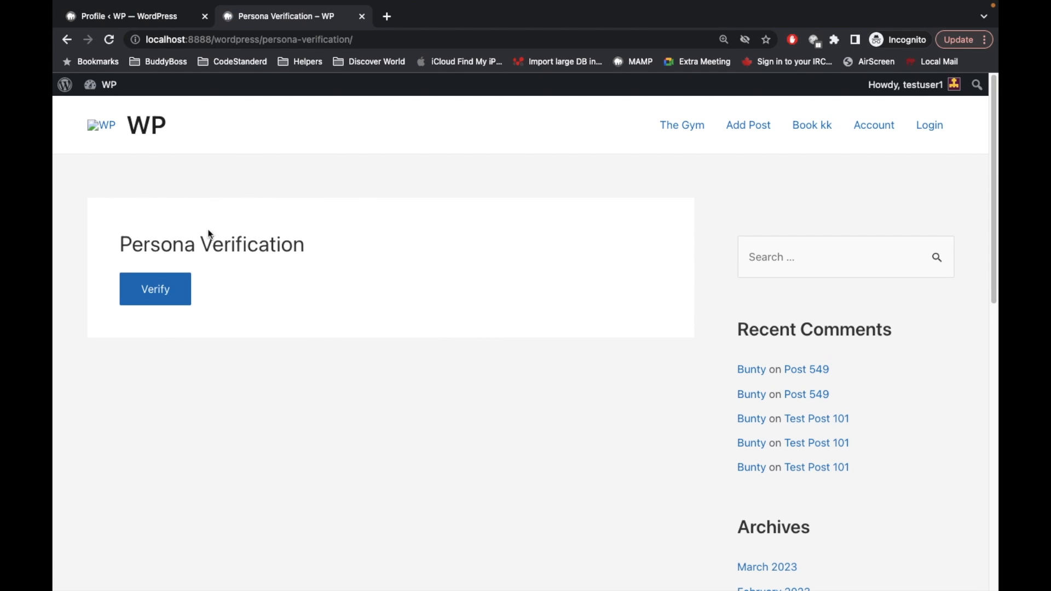
mouse_move(449, 193)
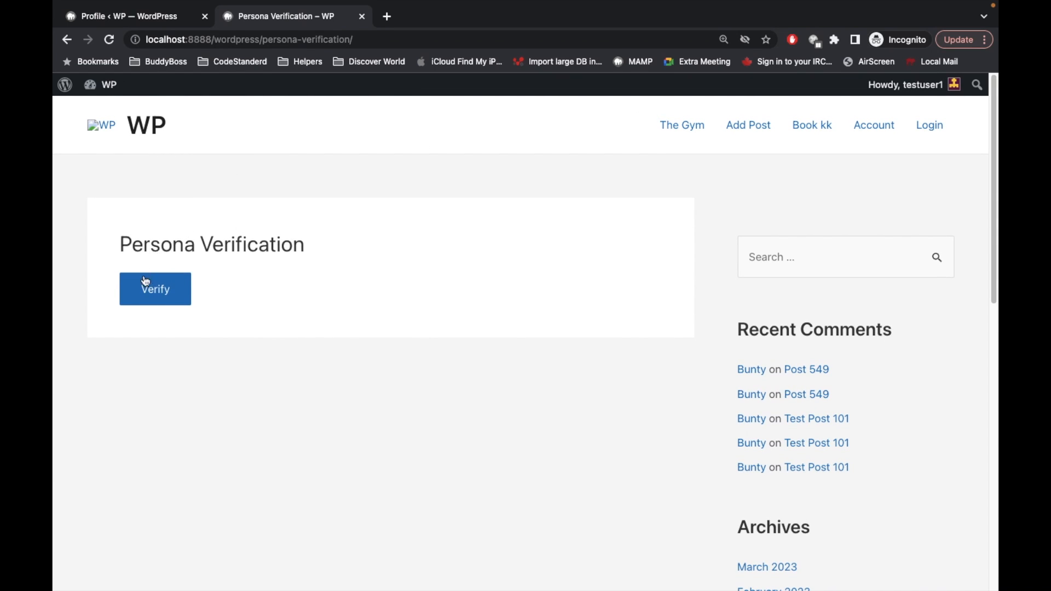
- Start verification, begin the flow with United States as country and Driver License as ID type
click(154, 289)
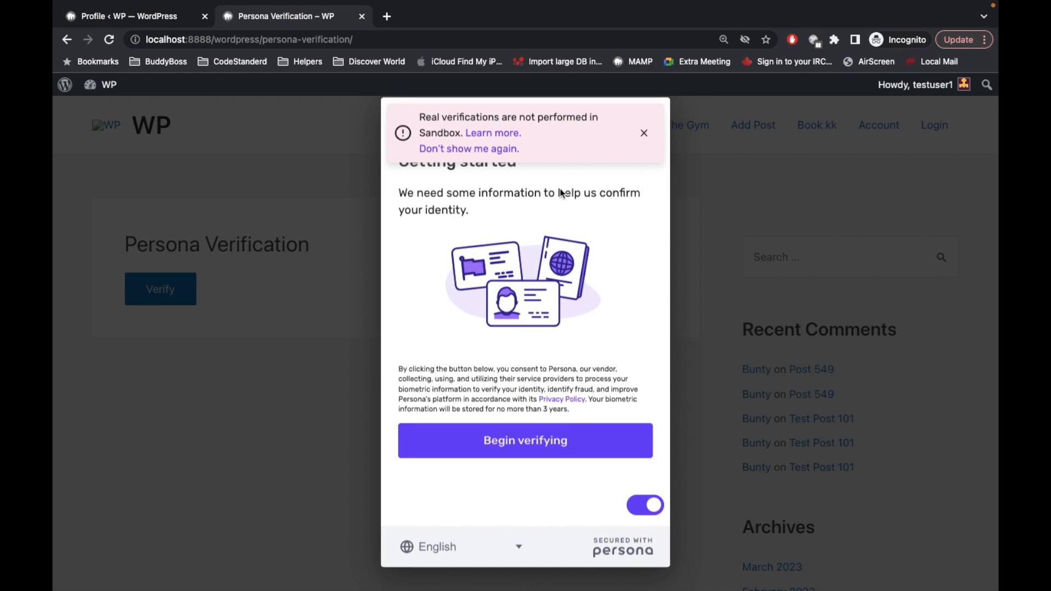
drag(419, 117, 556, 118)
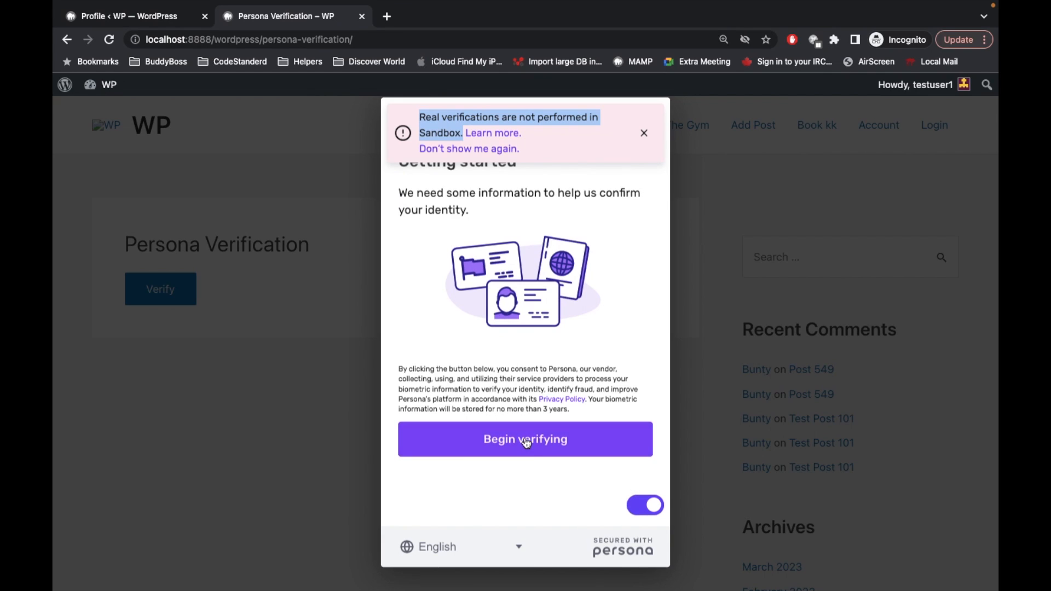
click(525, 440)
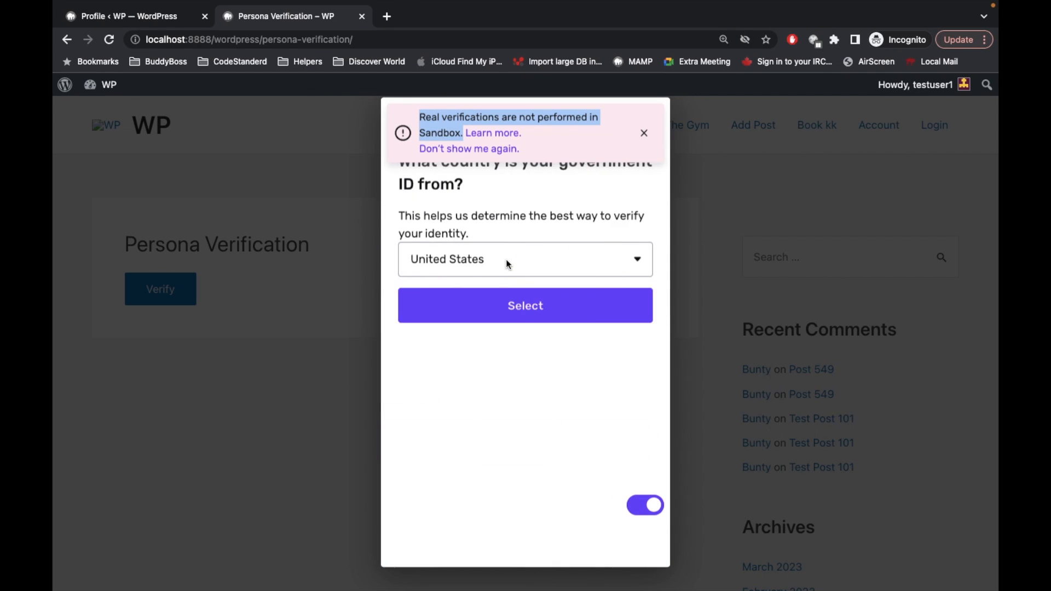
click(524, 306)
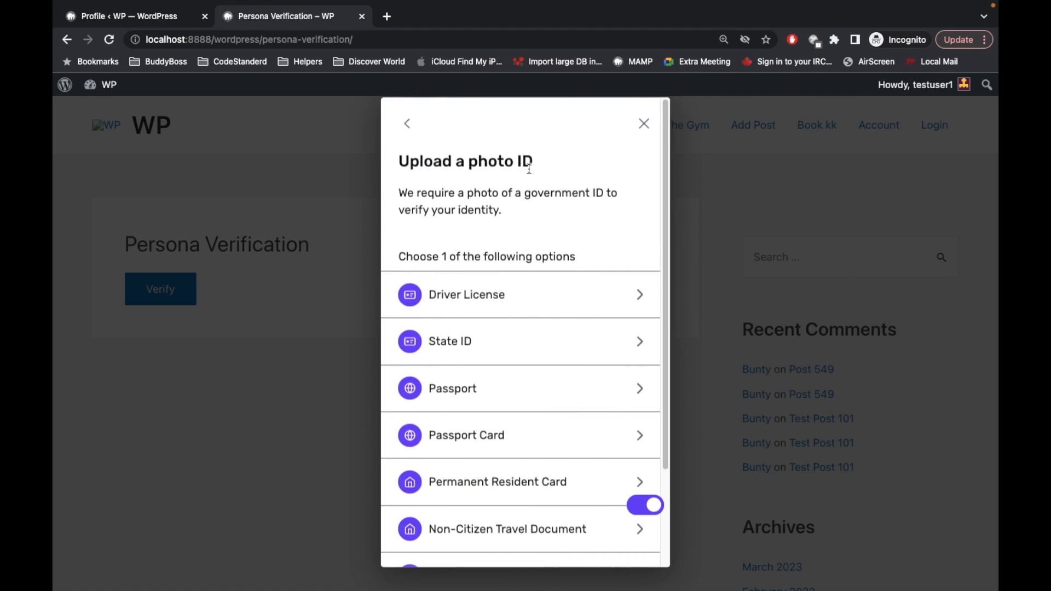
click(466, 295)
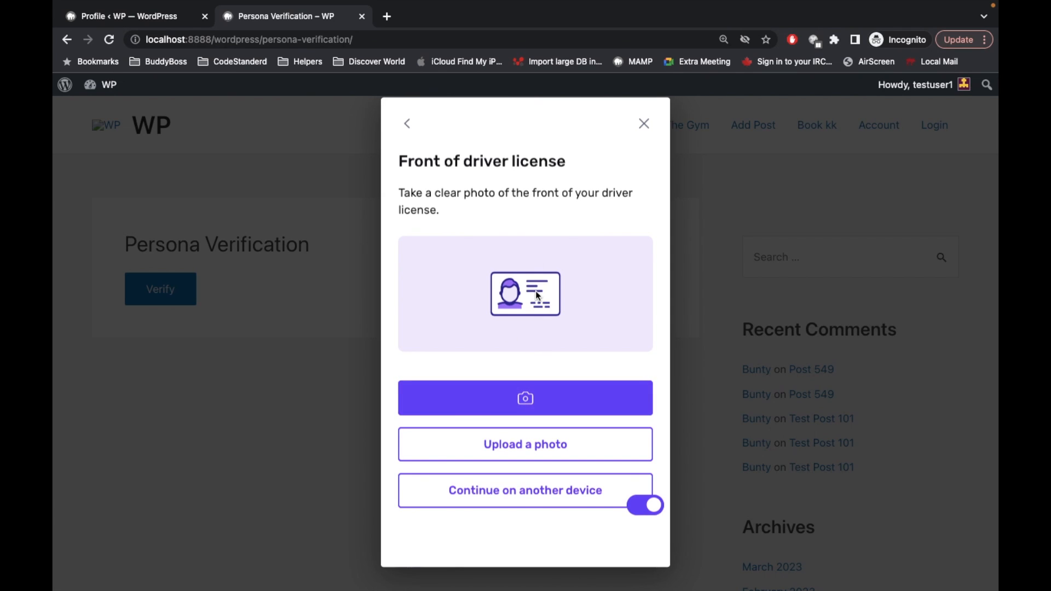
mouse_move(509, 378)
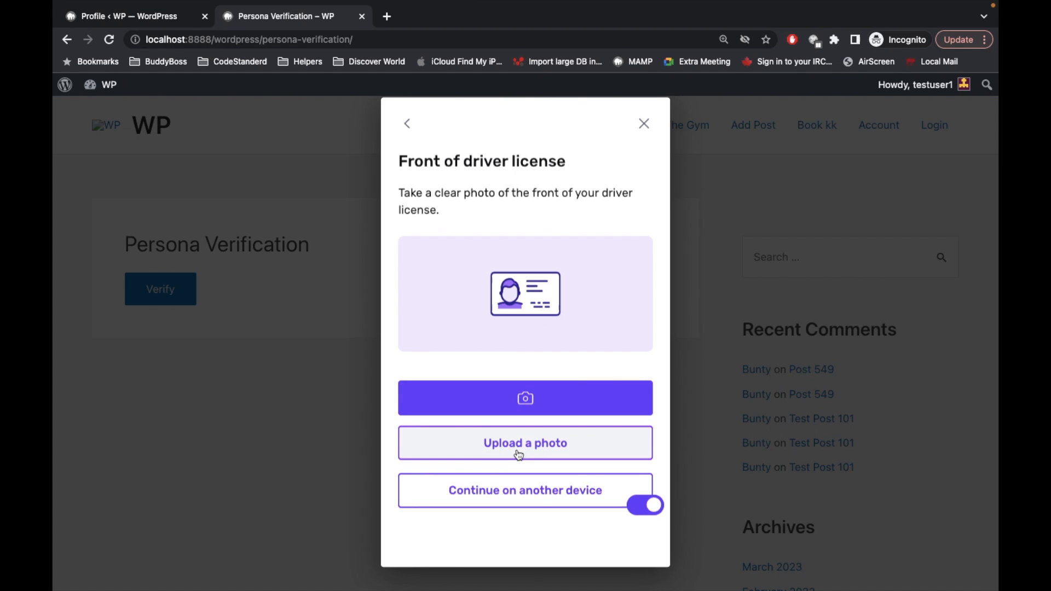
- Upload the license front photo, accept it and finish the sandbox verification
click(524, 442)
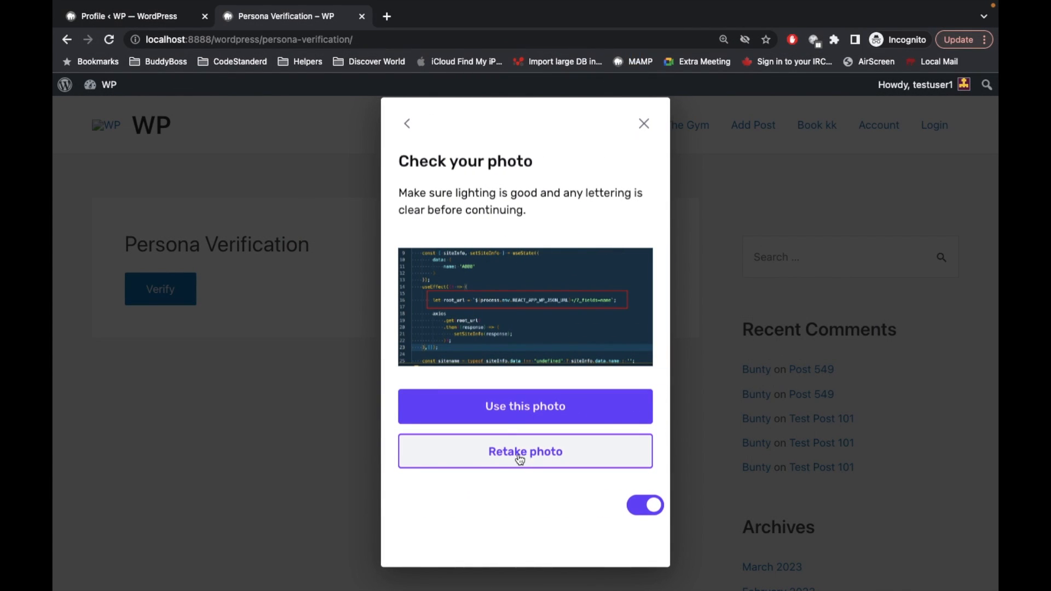
click(525, 406)
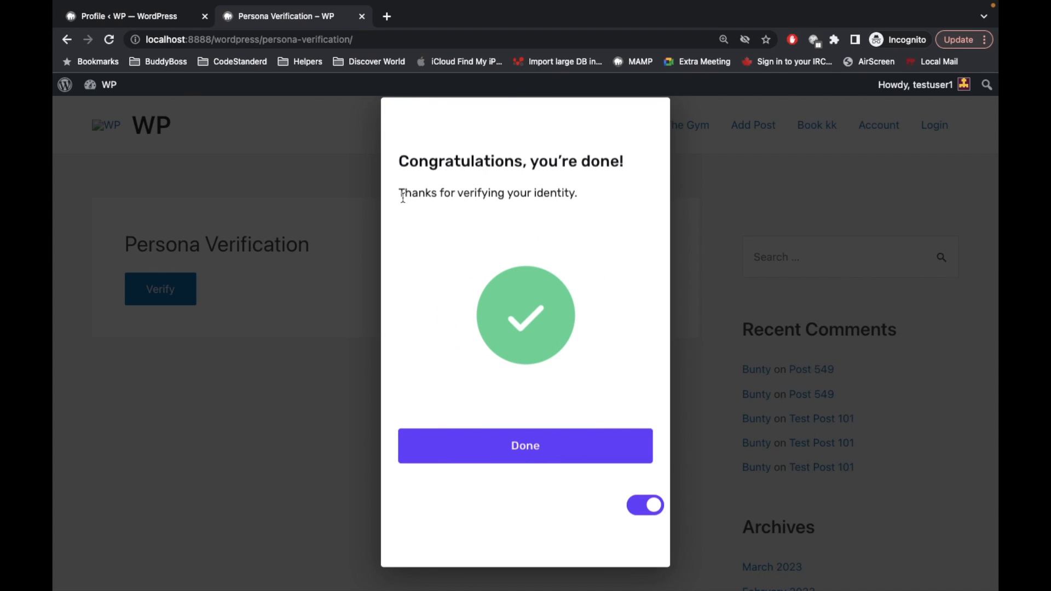
mouse_move(493, 360)
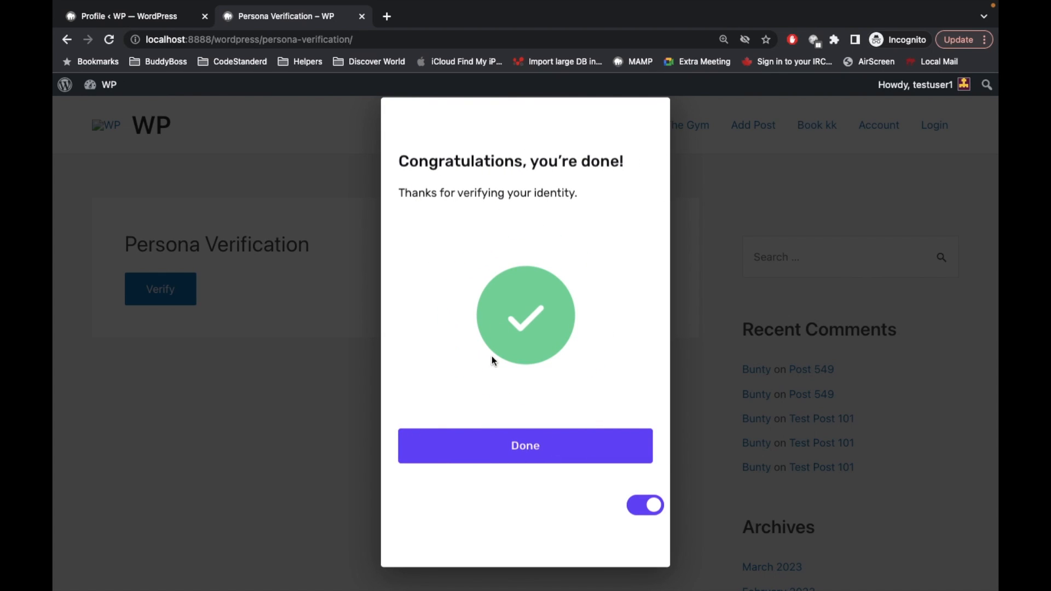
click(524, 446)
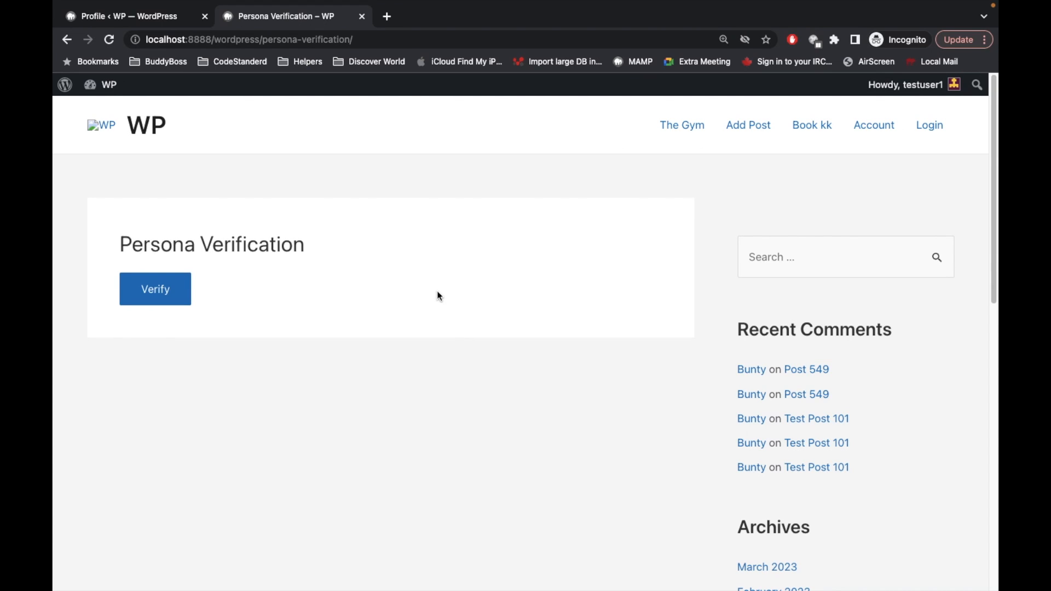
- Visit the site home page, then the Add Post page showing its front-end form shortcode
click(154, 289)
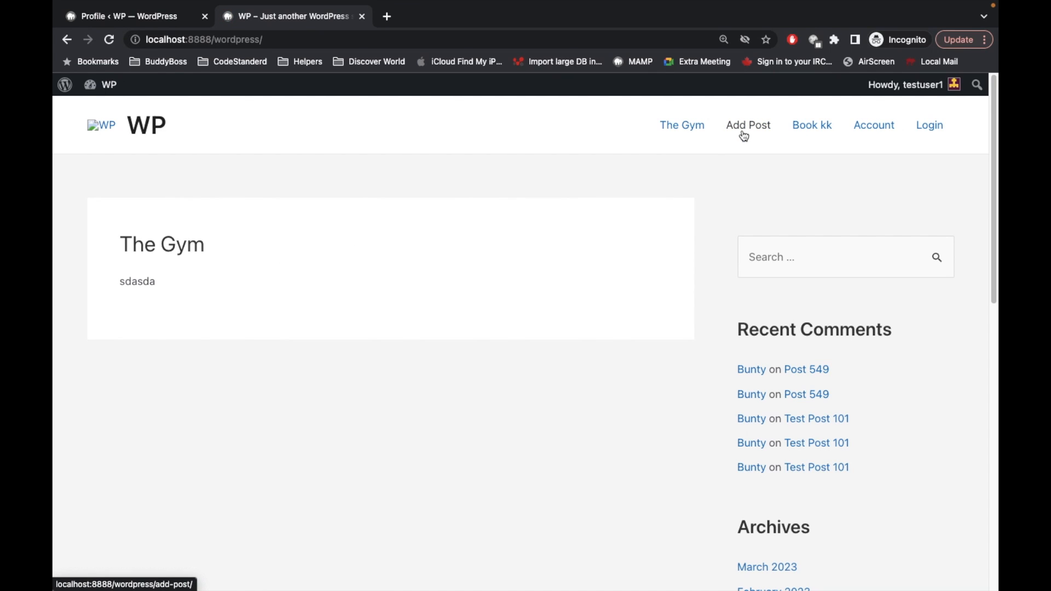
click(748, 125)
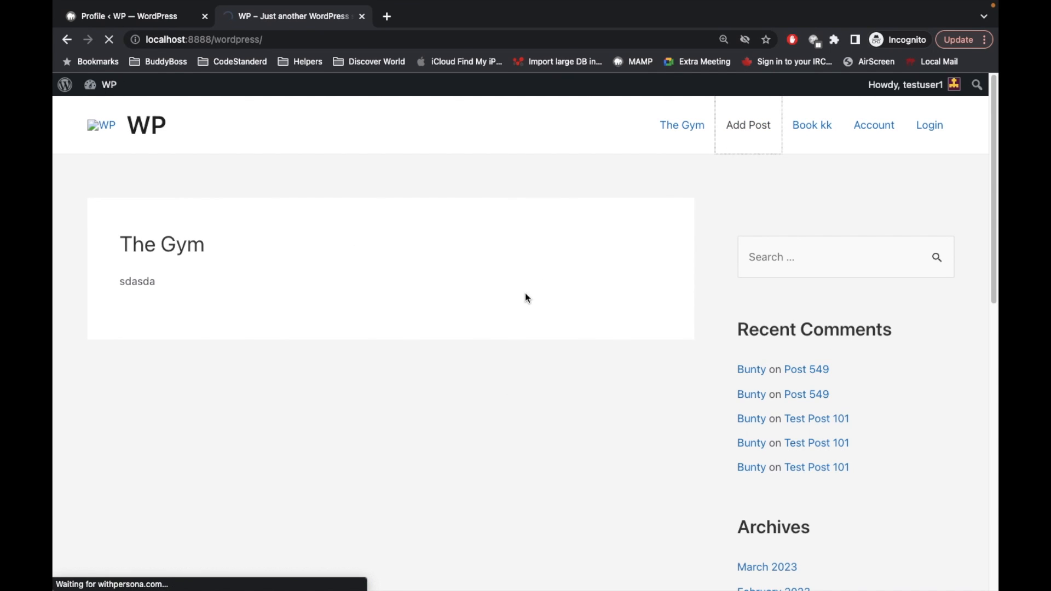
click(748, 125)
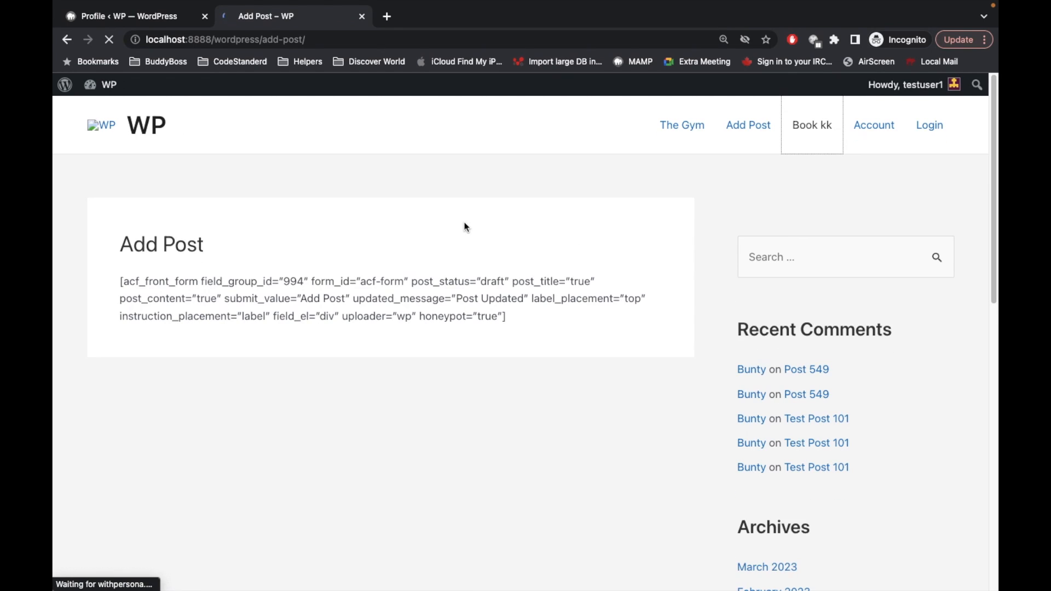
click(812, 124)
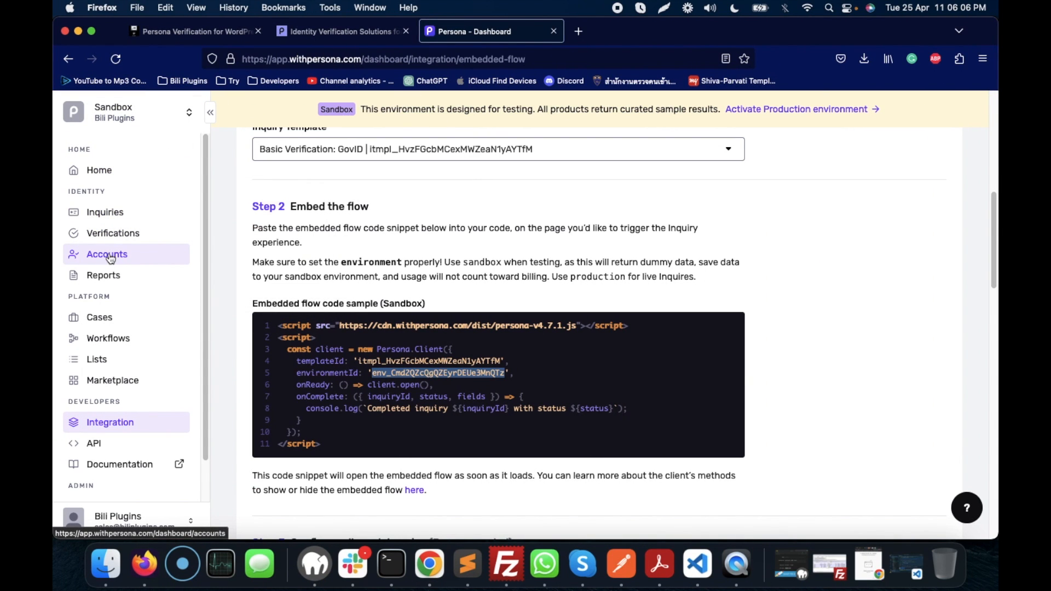
- Show the Accounts list with ALEXANDER J SAMPLE, reference ID testuser1, at the top
click(107, 254)
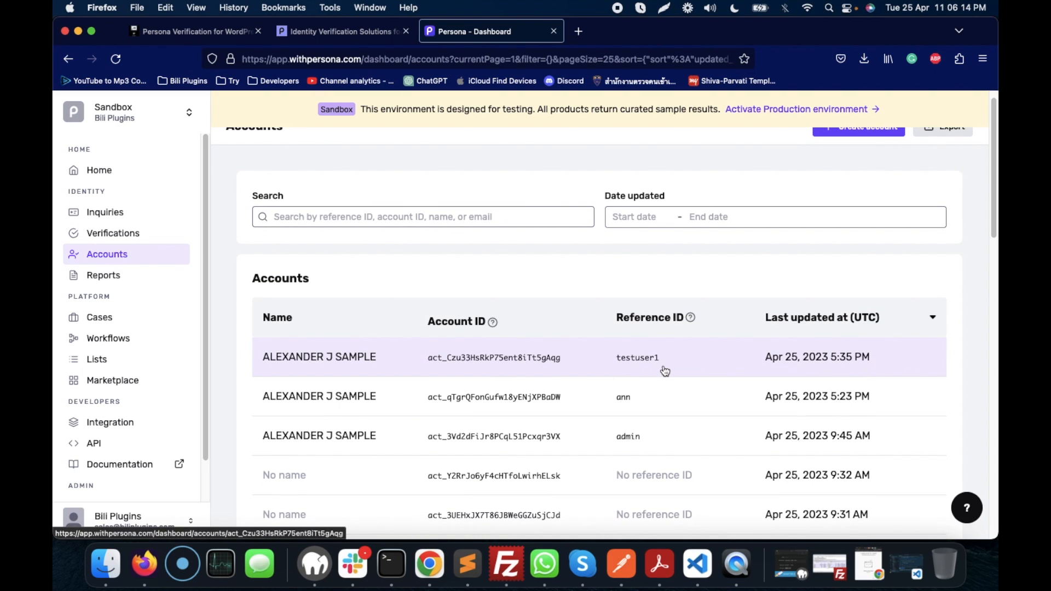
mouse_move(540, 355)
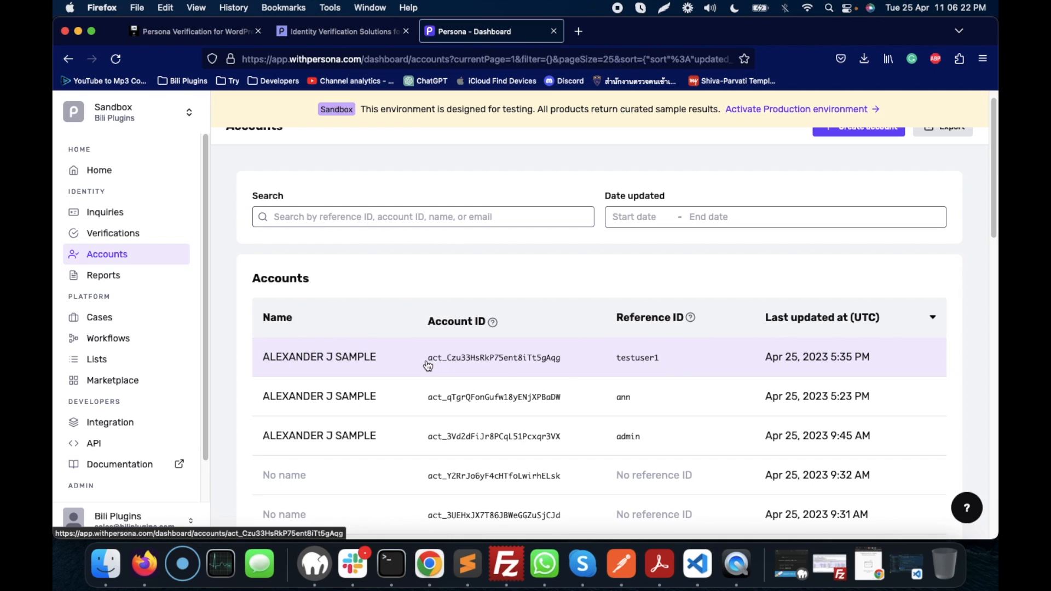
mouse_move(613, 367)
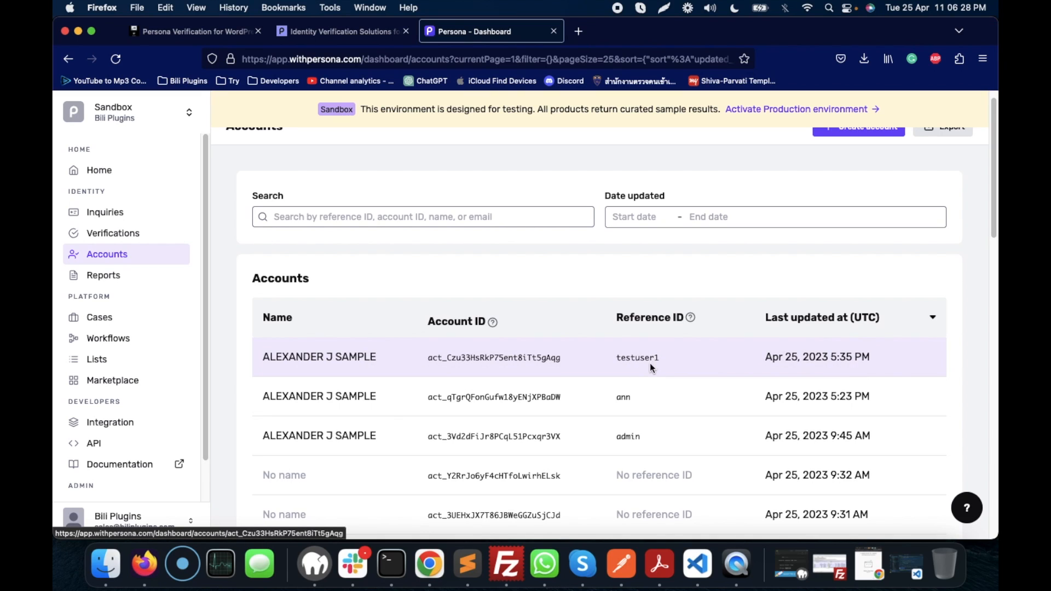
mouse_move(494, 276)
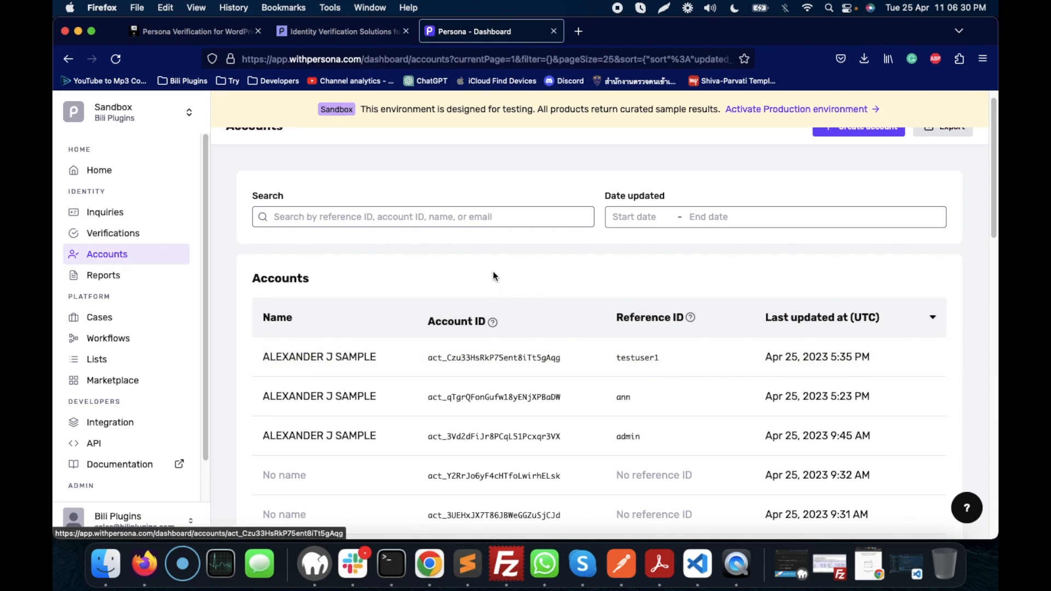